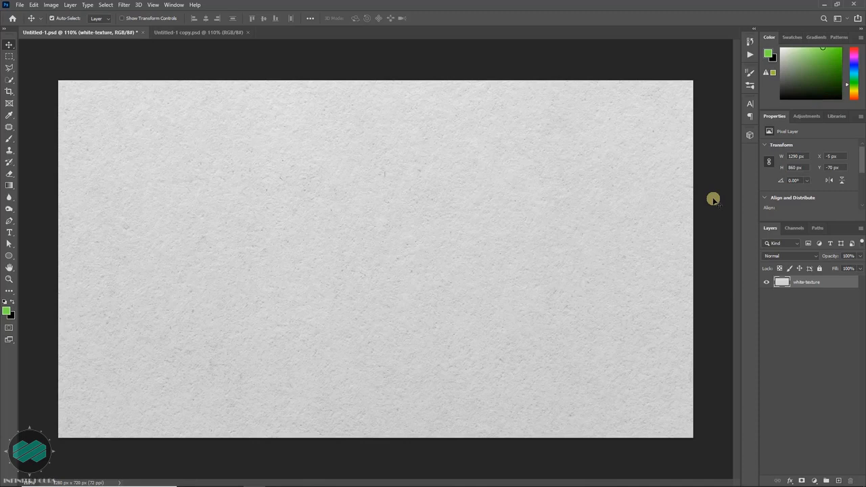
mouse_move(355, 232)
text(INDIA)
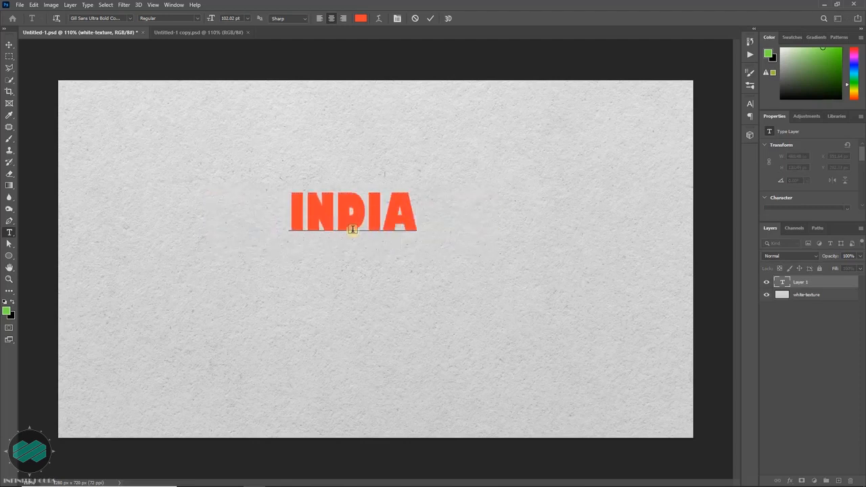
Commit the INDIA text and scale it up to span most of the paper width
click(417, 217)
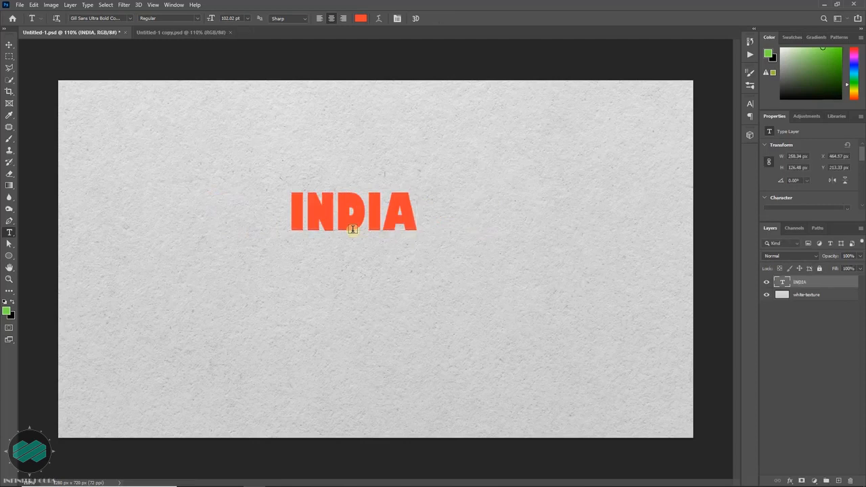
key(ctrl+t)
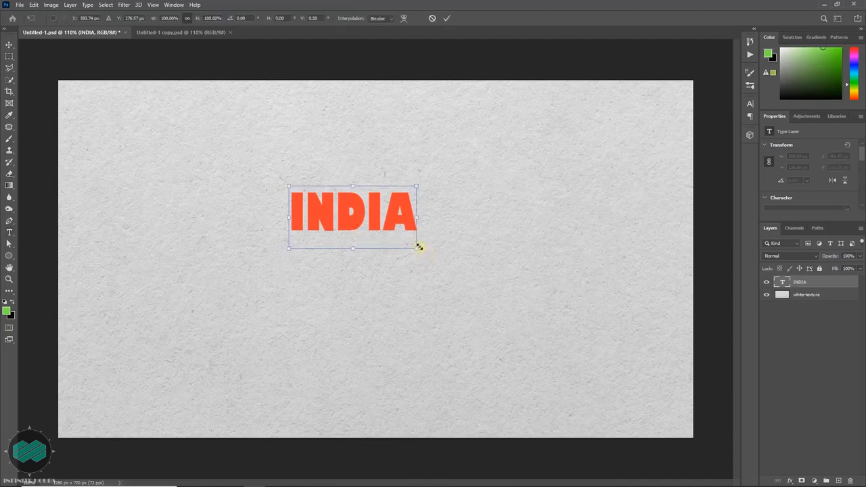
drag(417, 249, 602, 340)
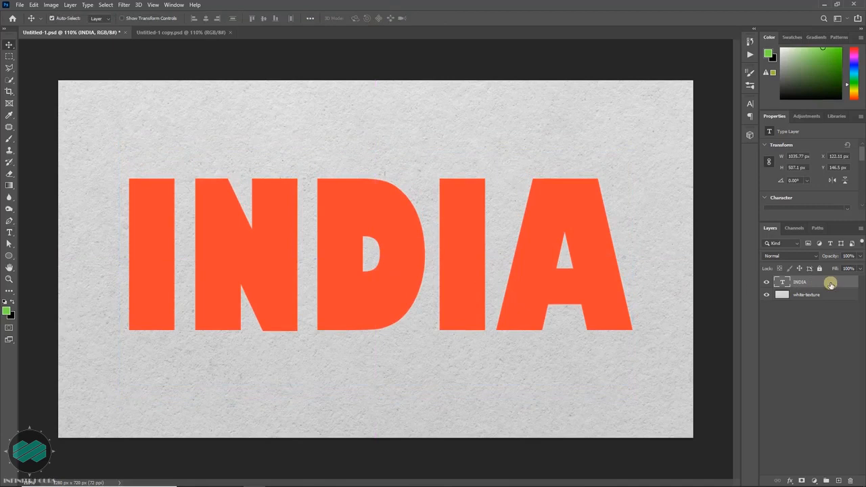
Give the INDIA layer 0% fill opacity and an Inner Shadow for a debossed look
double_click(812, 283)
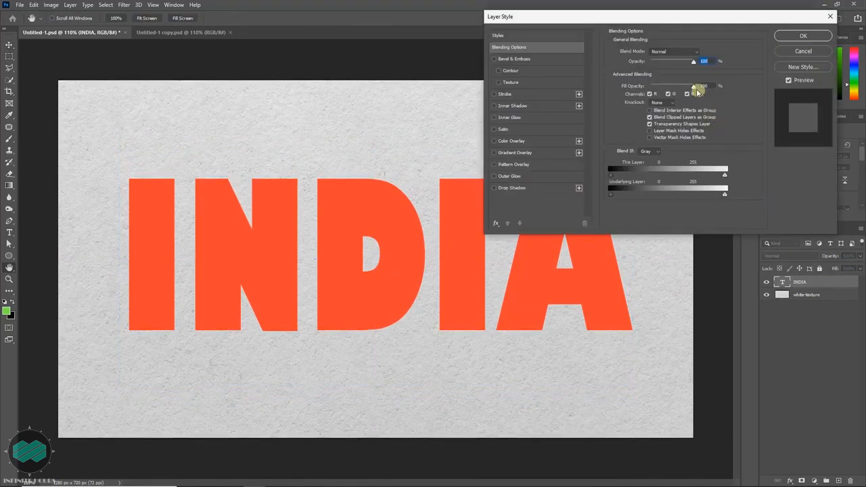
drag(693, 87, 652, 87)
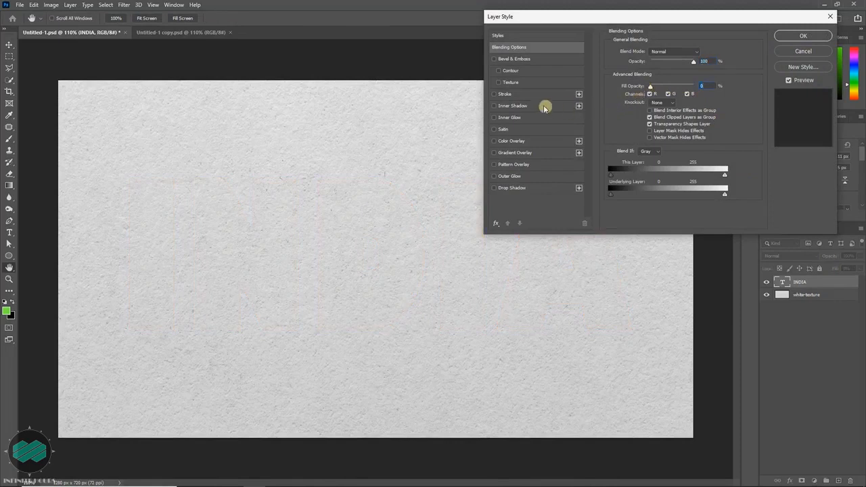
mouse_move(539, 105)
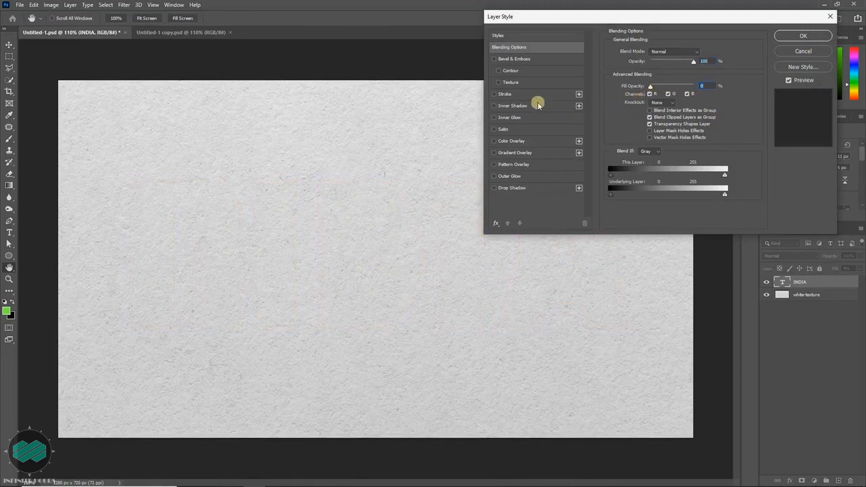
click(495, 105)
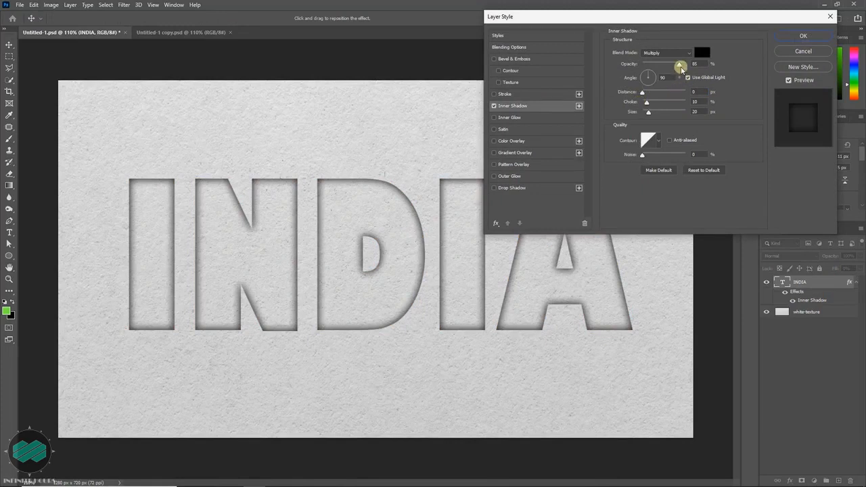
mouse_move(681, 65)
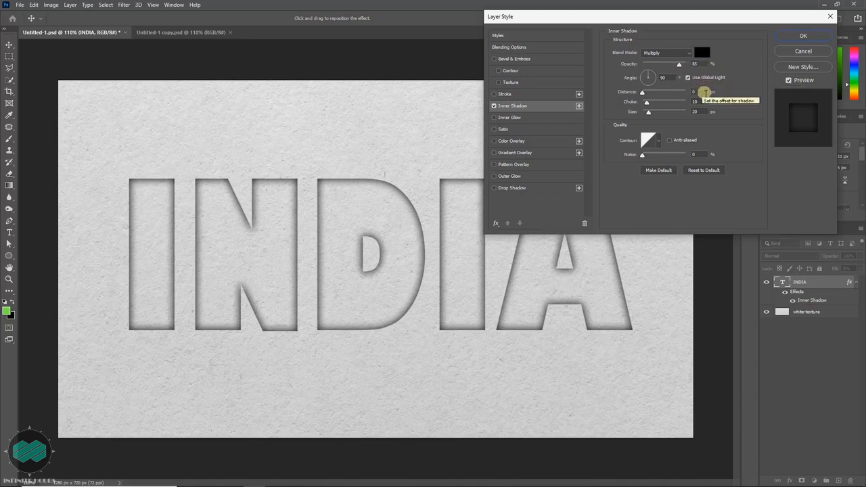
mouse_move(712, 108)
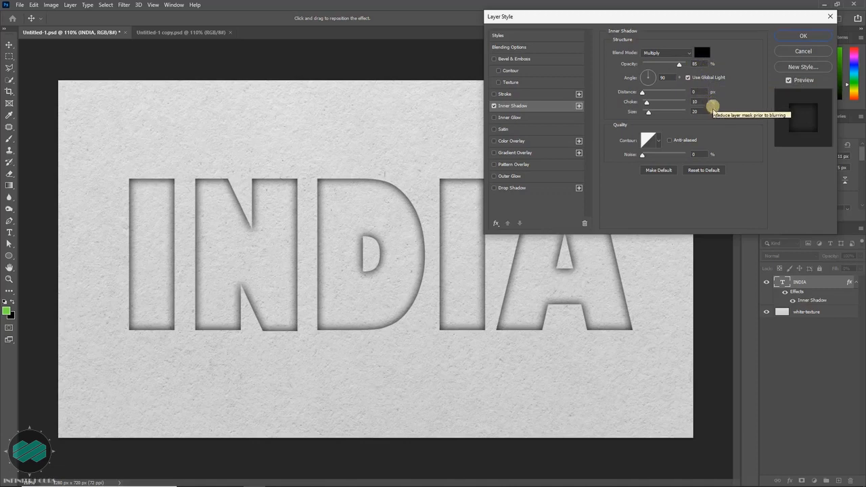
mouse_move(707, 111)
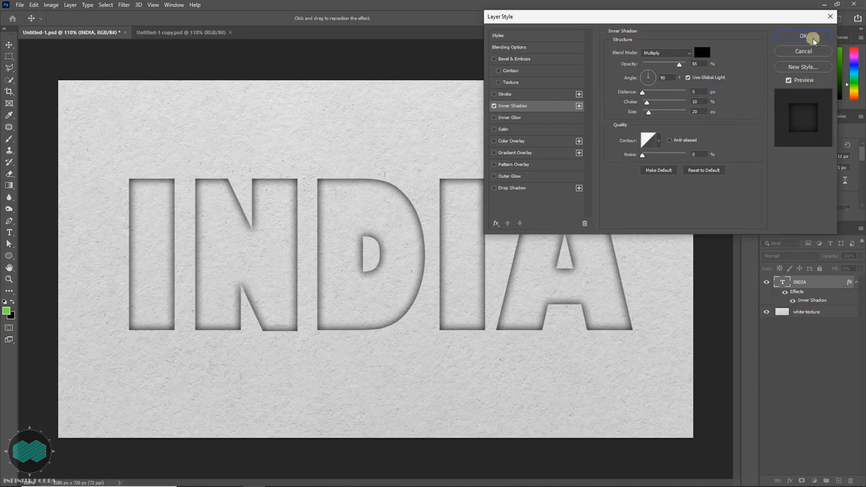
click(804, 36)
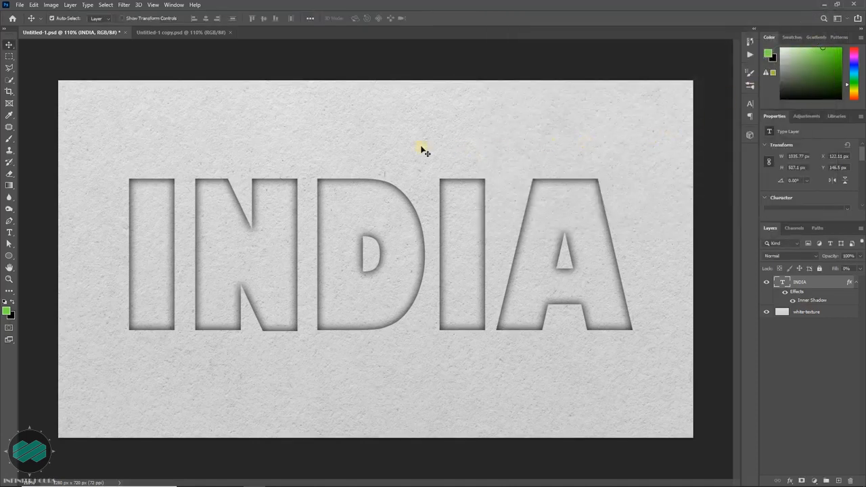
mouse_move(124, 216)
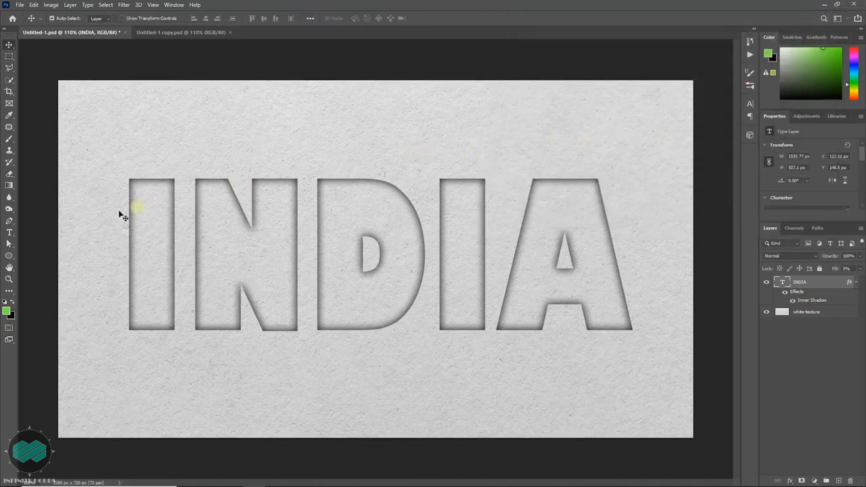
Choose an orange shape fill with the Pen tool and place the first point above the I
click(10, 220)
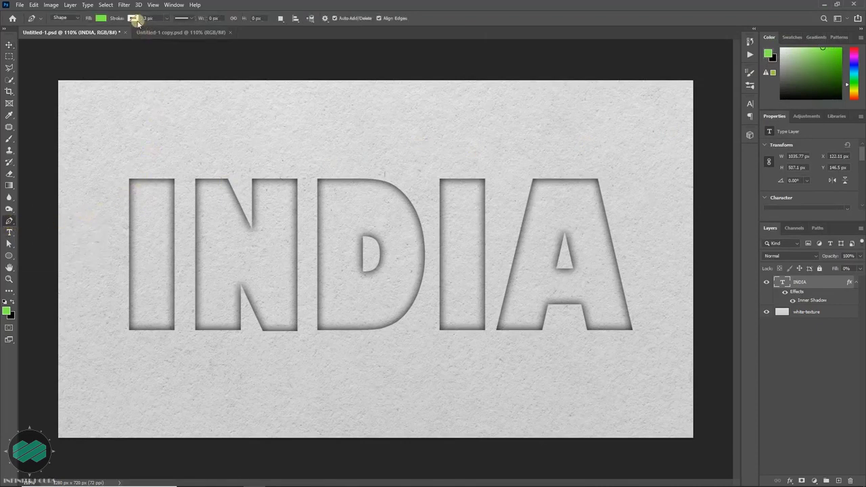
click(132, 19)
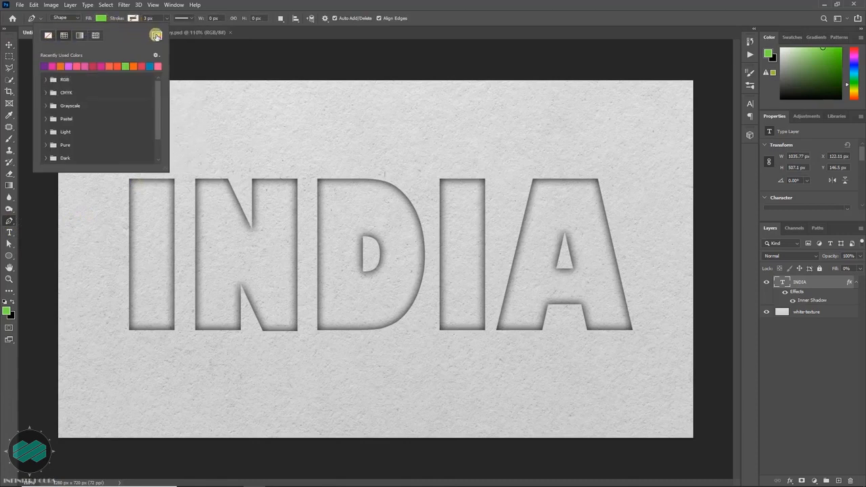
click(157, 35)
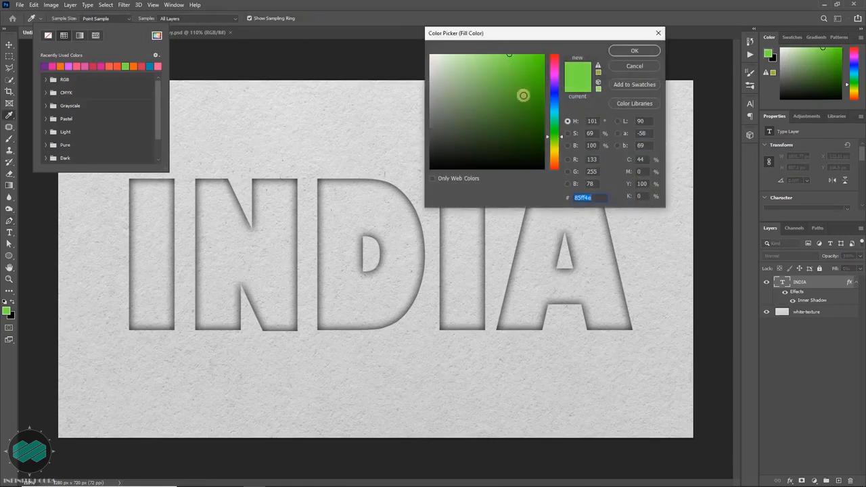
click(555, 88)
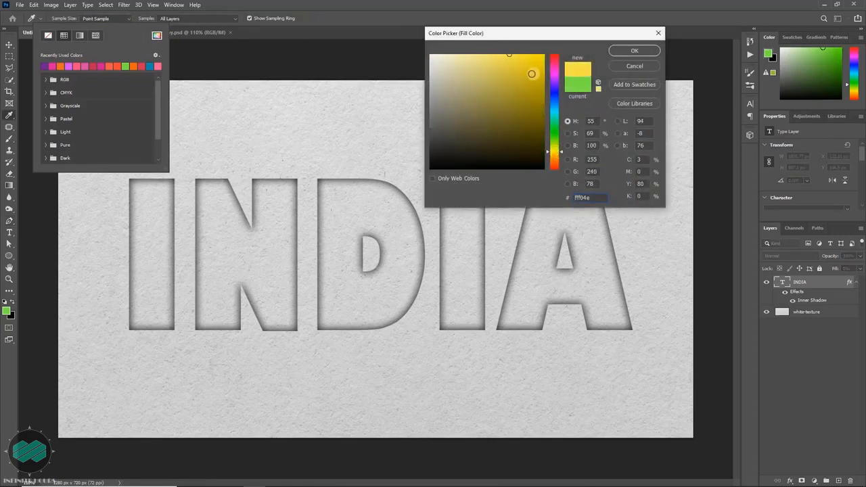
click(554, 162)
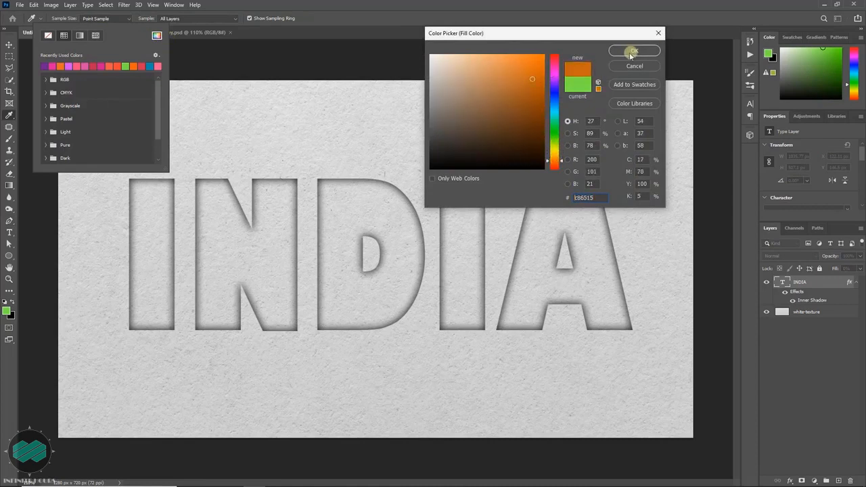
click(634, 51)
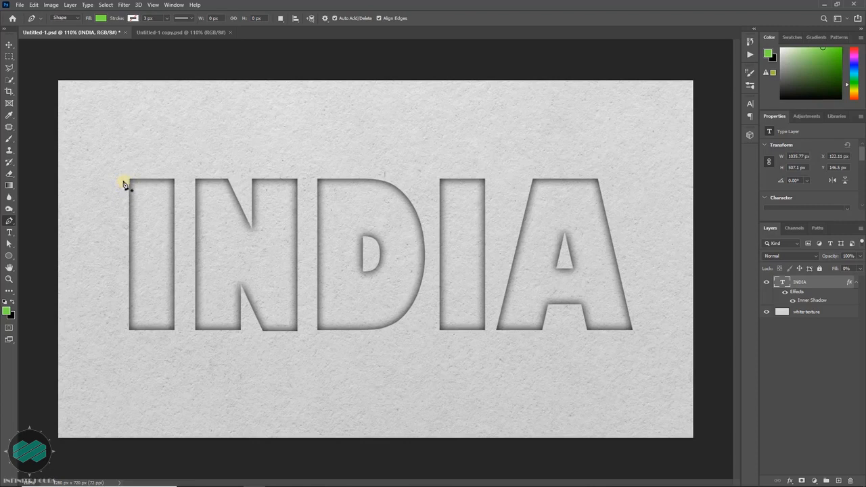
click(125, 187)
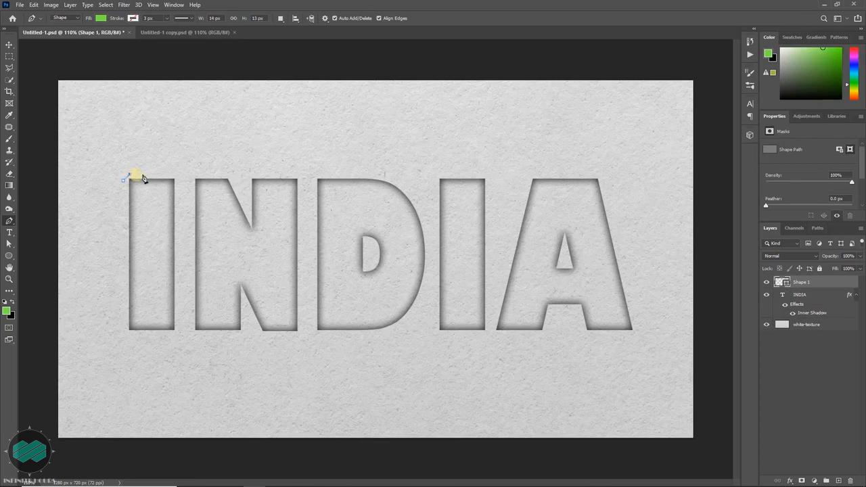
Draw curved anchors and bend the shape's lower edge into a wave over the I
drag(124, 177, 178, 177)
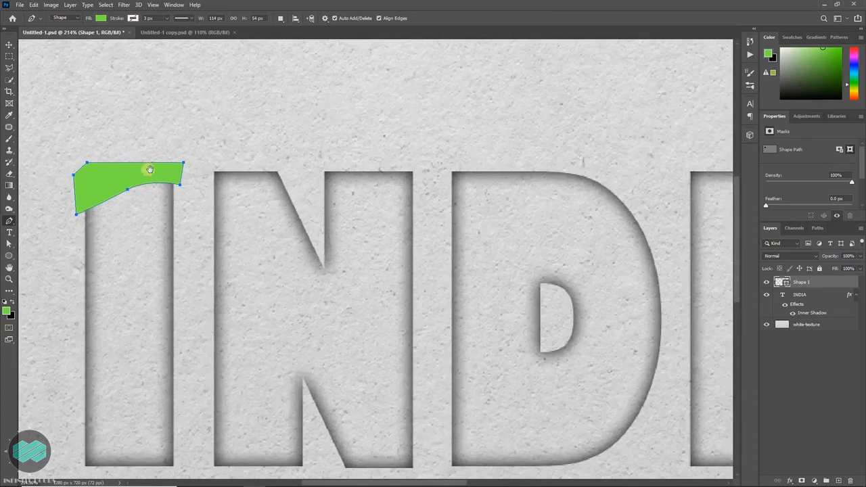
scroll(up, 3)
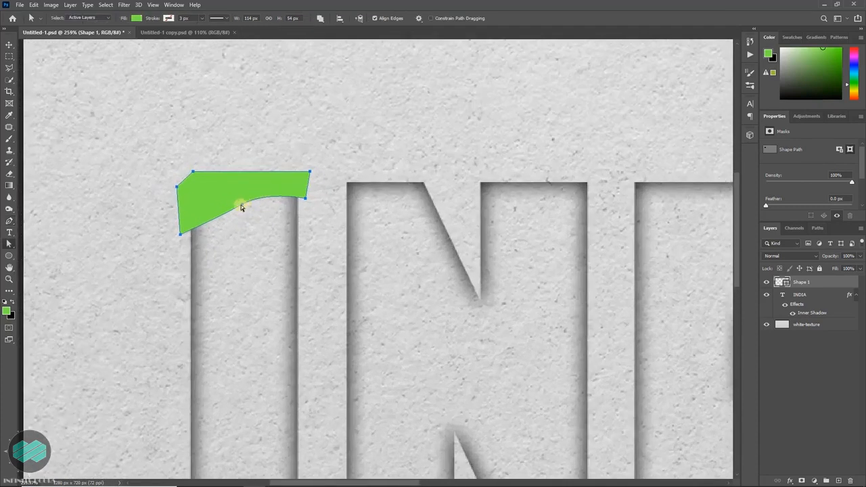
drag(241, 206, 217, 217)
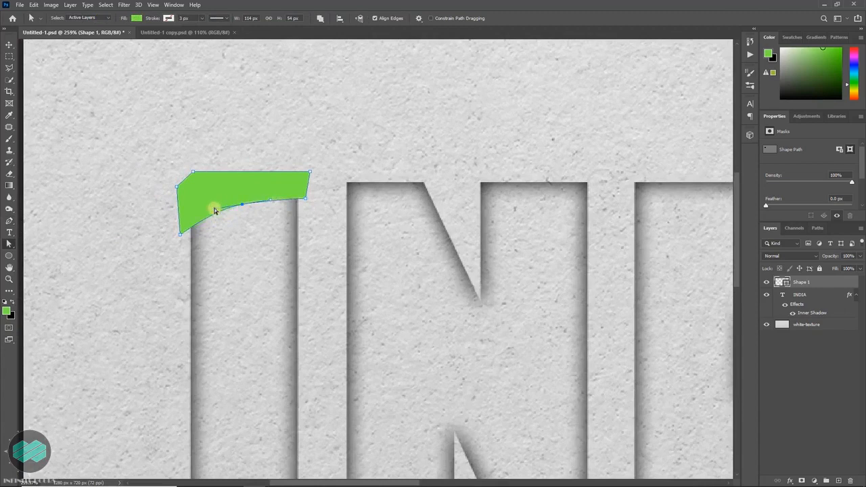
drag(214, 208, 230, 204)
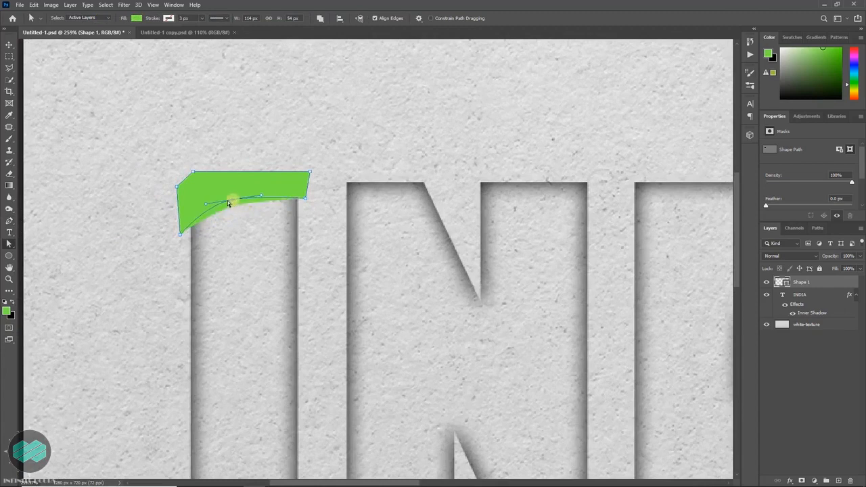
drag(230, 203, 269, 196)
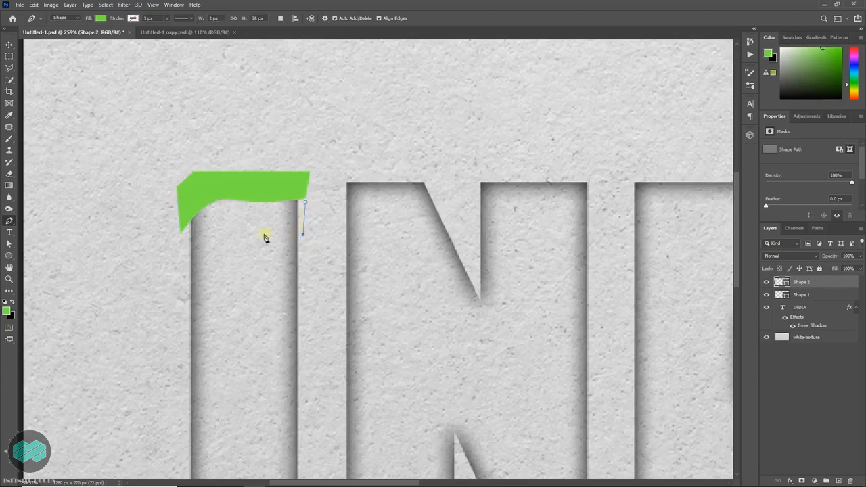
Shape the second band's edge into a wave beneath the top cap
drag(303, 235, 260, 230)
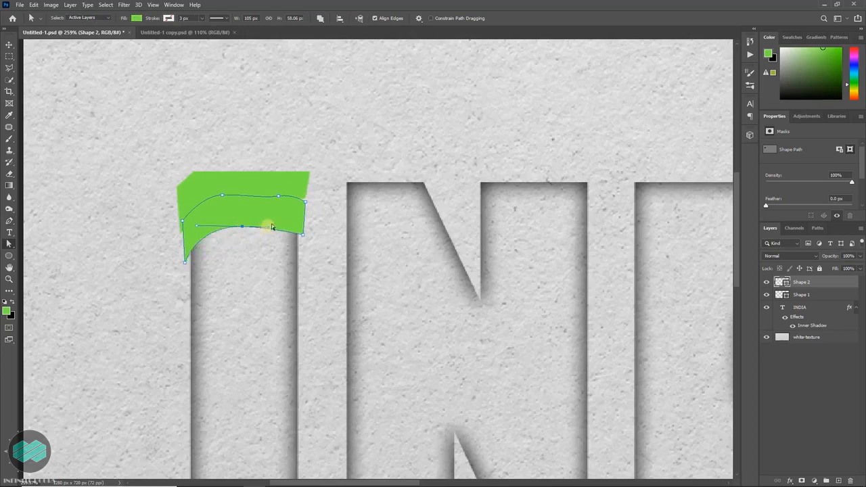
drag(271, 227, 277, 198)
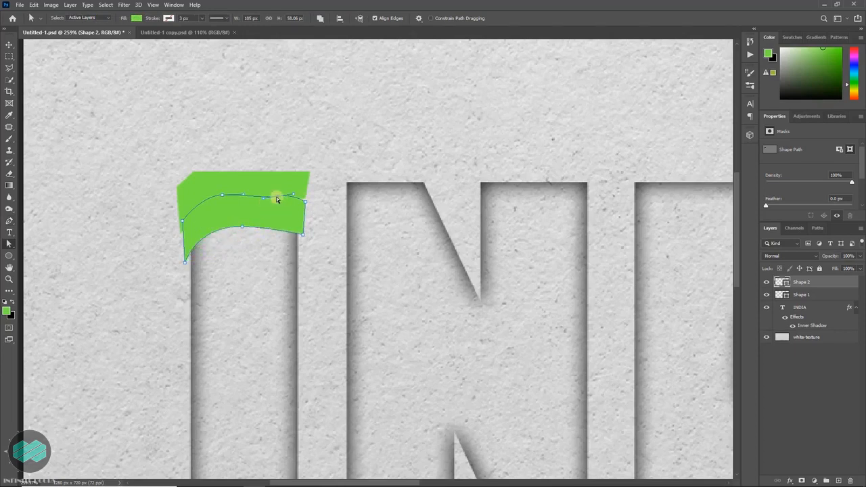
drag(276, 197, 260, 214)
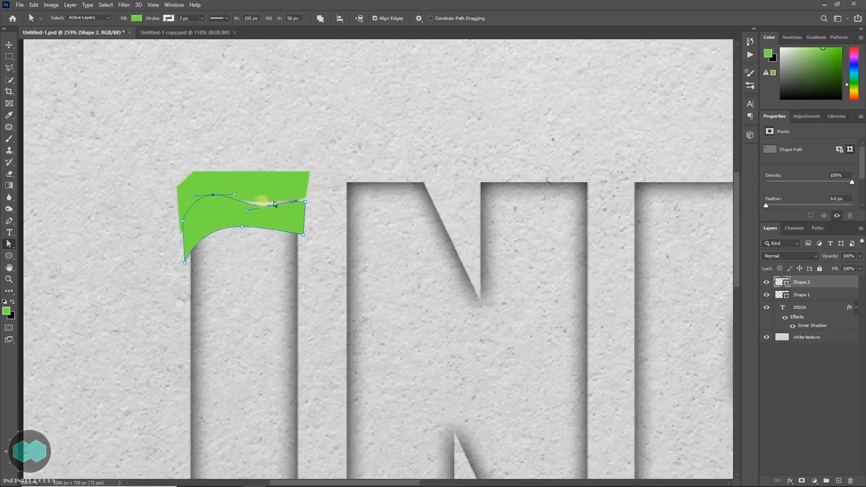
drag(274, 203, 305, 206)
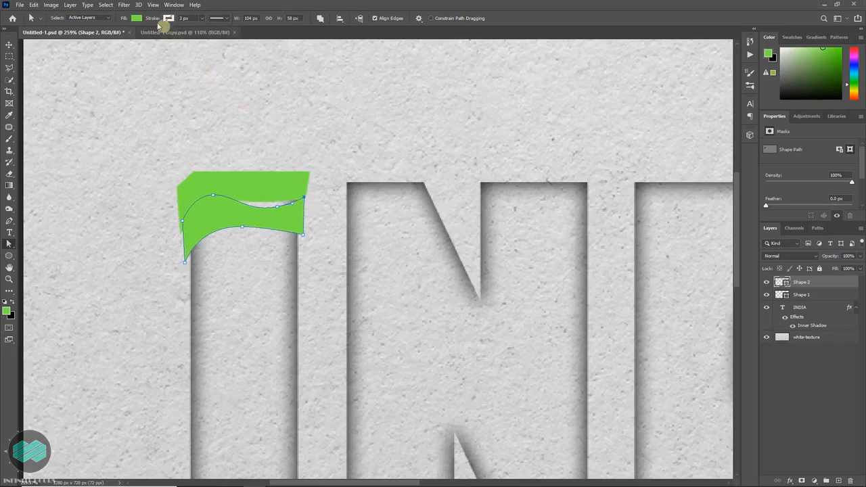
Fill the copied band orange and bend its top edge into a wave
click(137, 18)
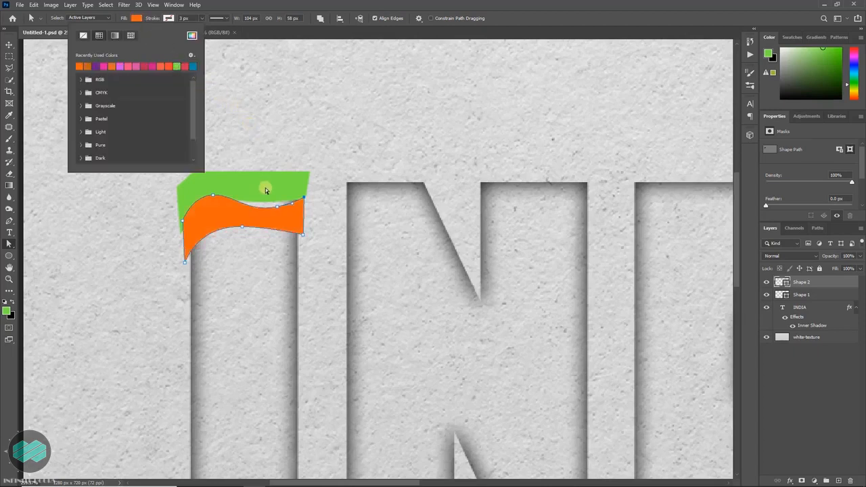
click(265, 200)
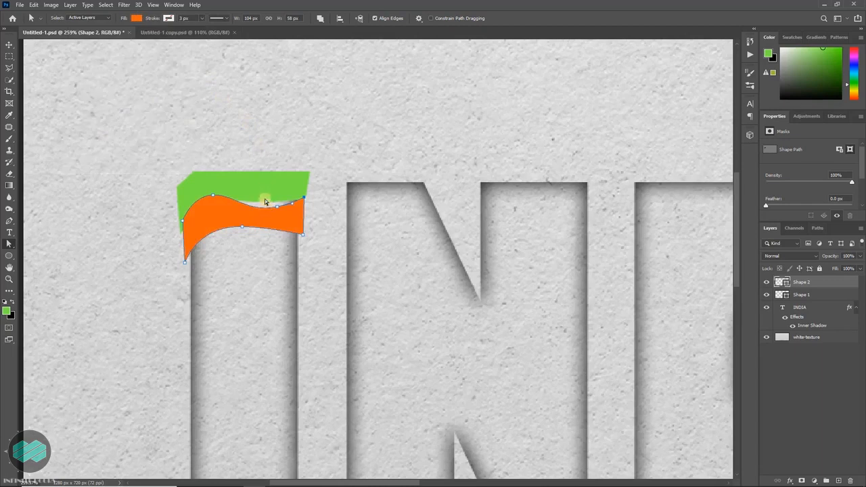
mouse_move(264, 198)
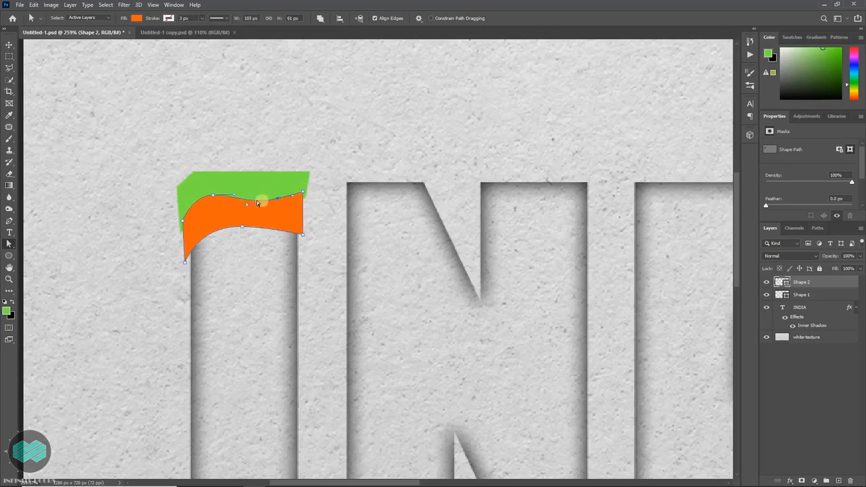
drag(264, 201, 305, 200)
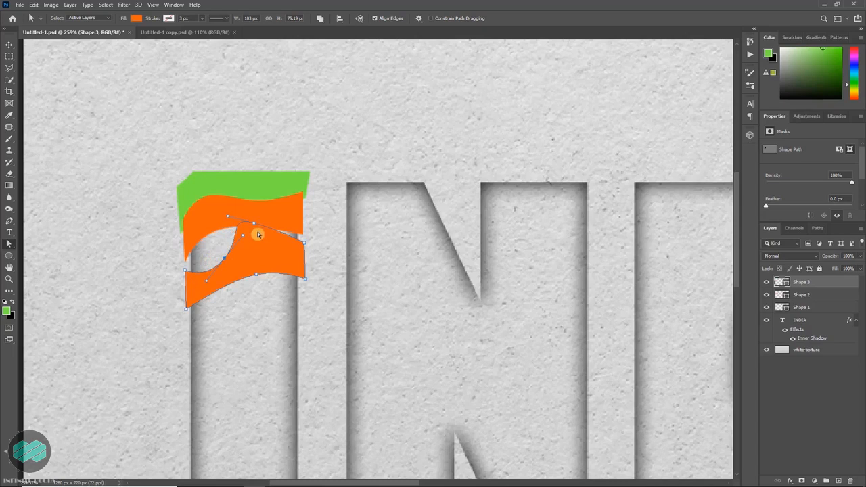
Reshape the copied band's anchors and handles into a curved pink wave
drag(257, 236, 228, 263)
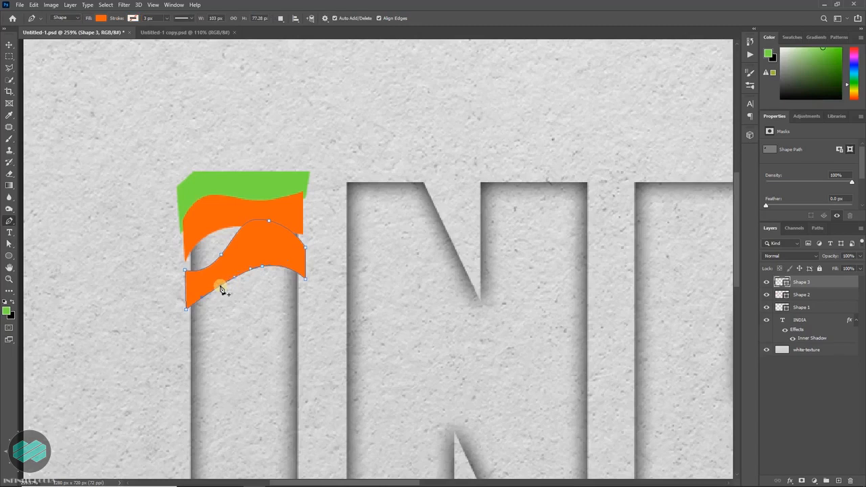
mouse_move(222, 289)
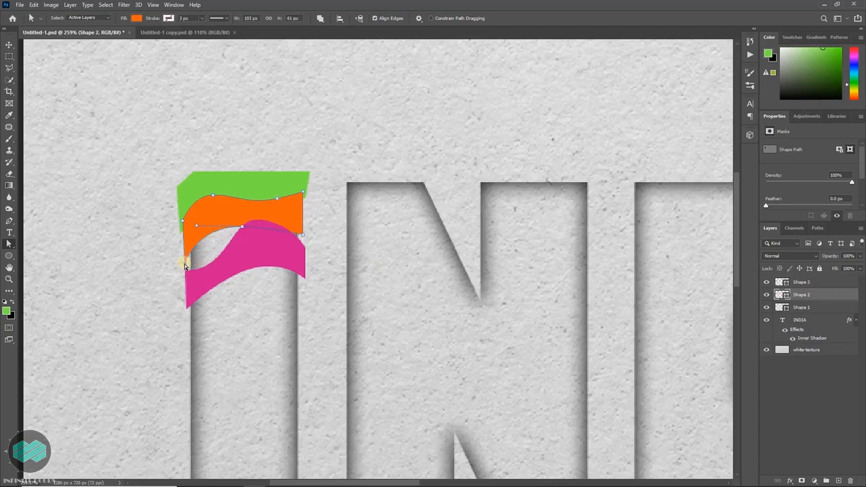
drag(187, 264, 242, 228)
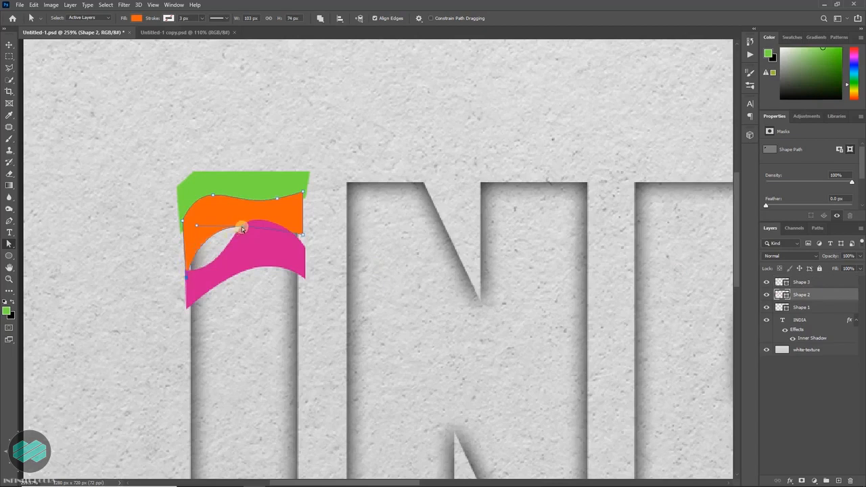
drag(242, 228, 228, 255)
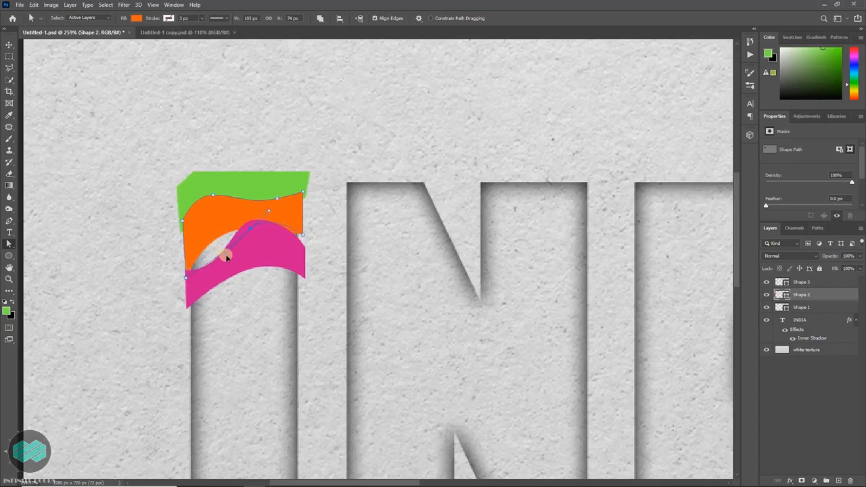
drag(228, 255, 252, 235)
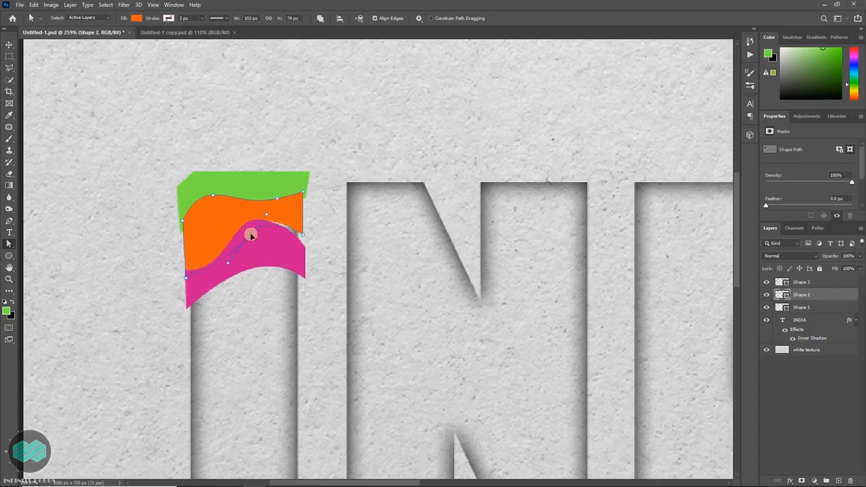
drag(252, 235, 301, 246)
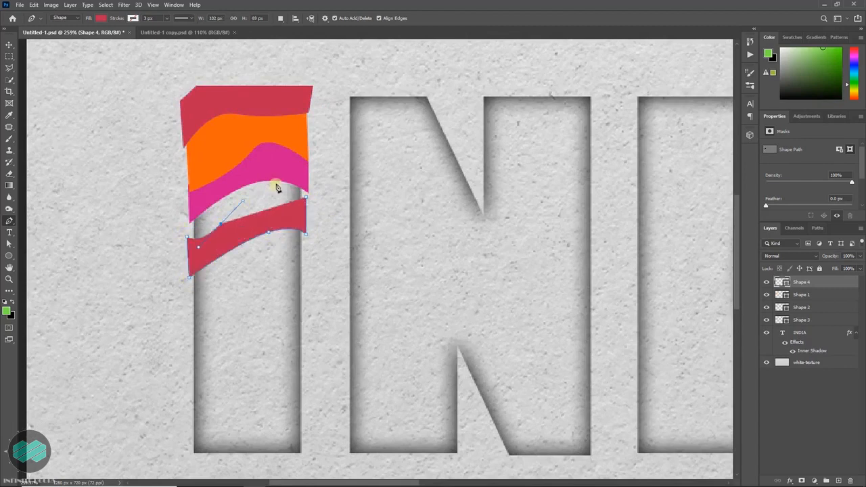
Reshape the red bottom band's top curve into a wave
drag(277, 188, 309, 202)
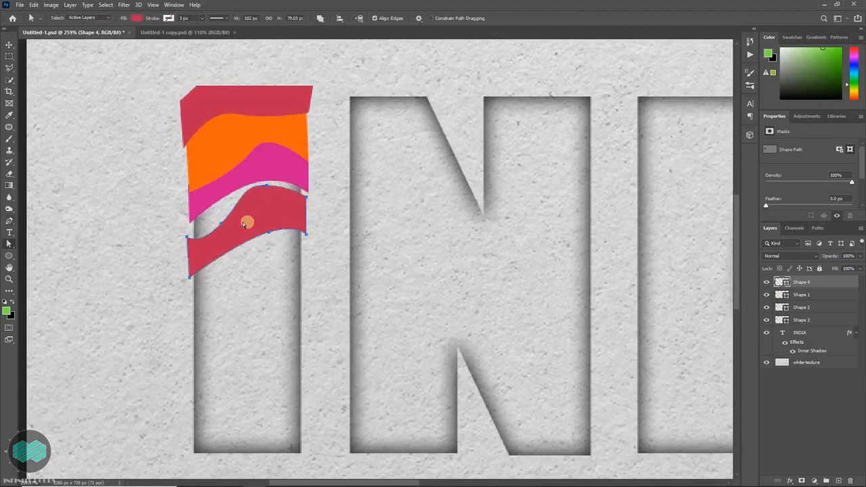
drag(246, 222, 220, 222)
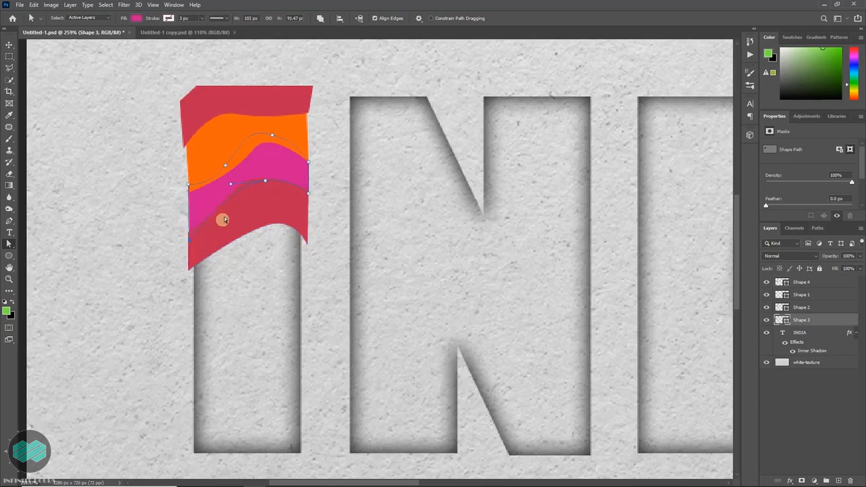
Recolour the pink band blue and select the INDIA text layer for duplication
click(138, 36)
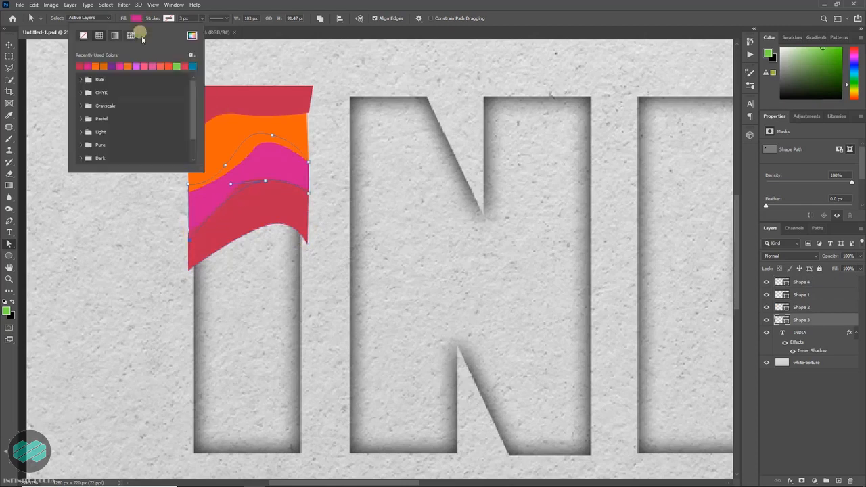
click(170, 66)
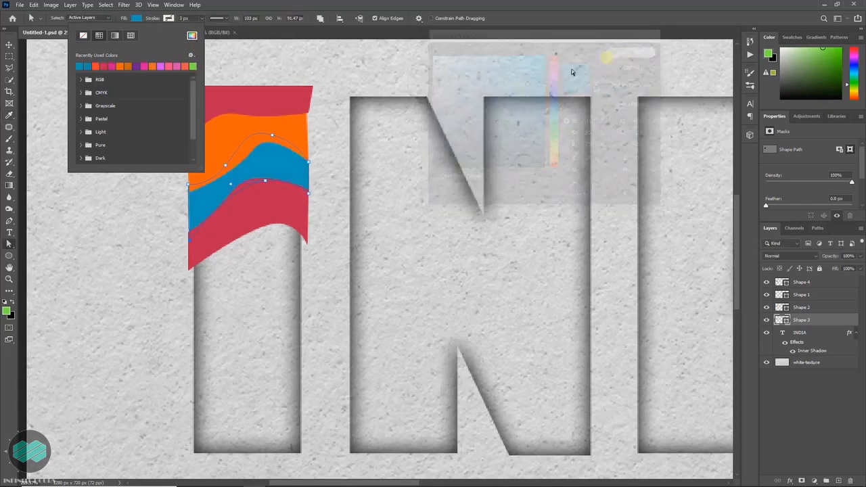
click(292, 196)
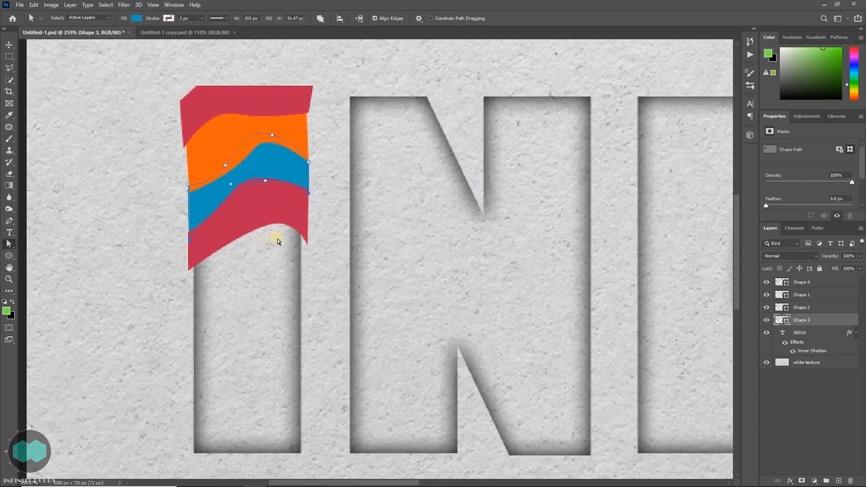
mouse_move(271, 290)
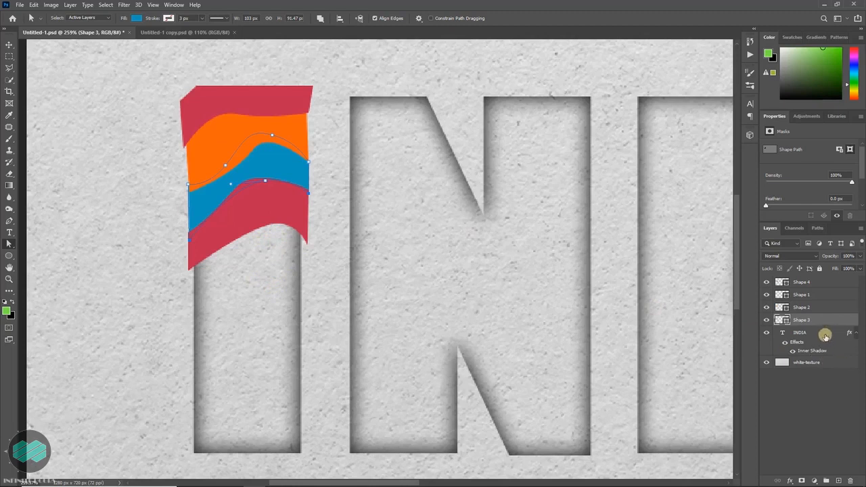
click(800, 333)
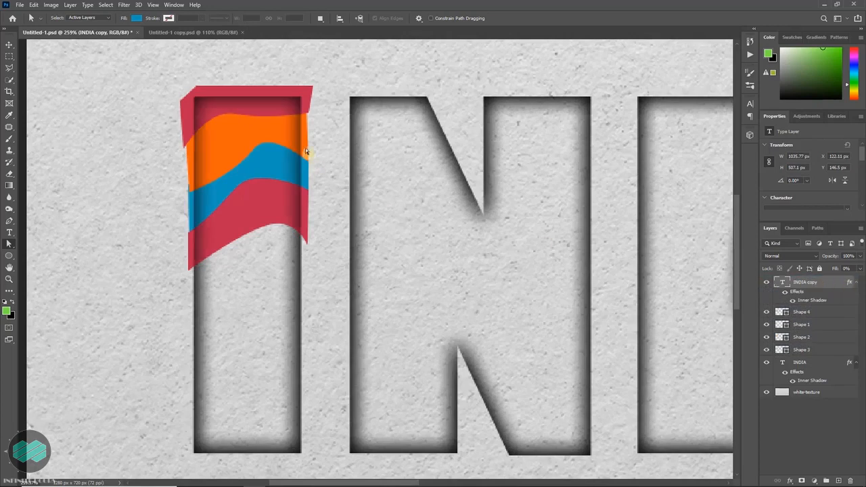
mouse_move(301, 221)
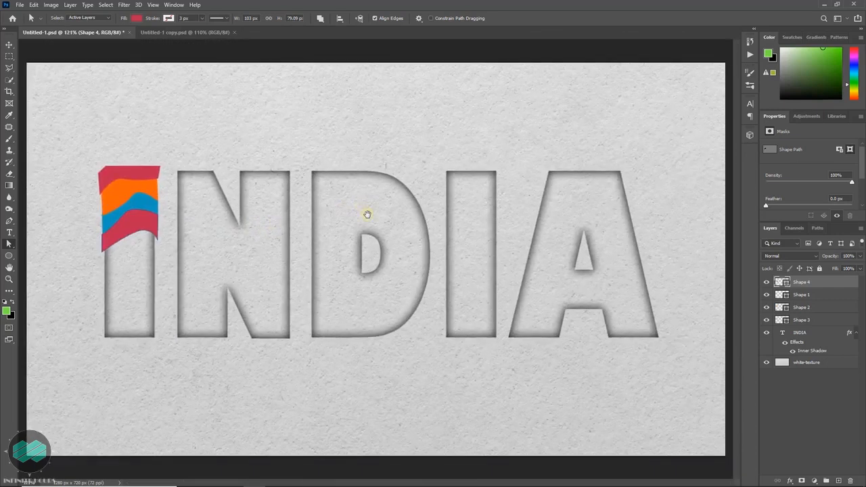
Switch to the fully coloured document and scroll through its shape layers
click(184, 32)
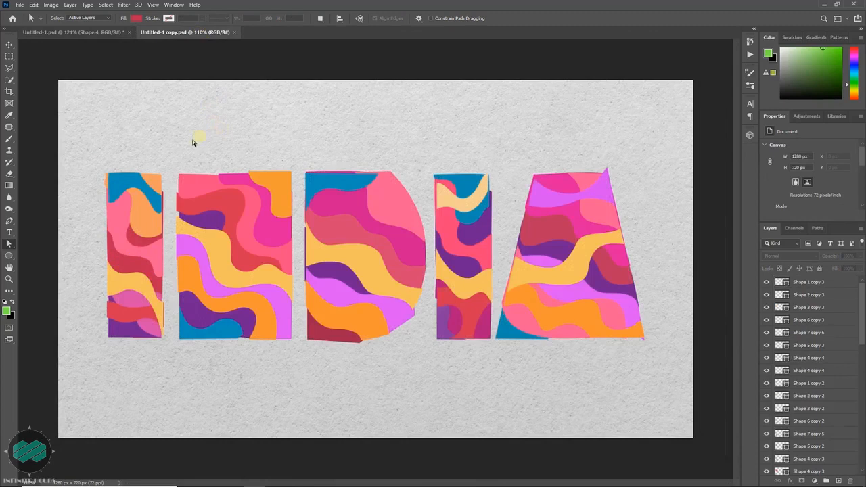
mouse_move(141, 214)
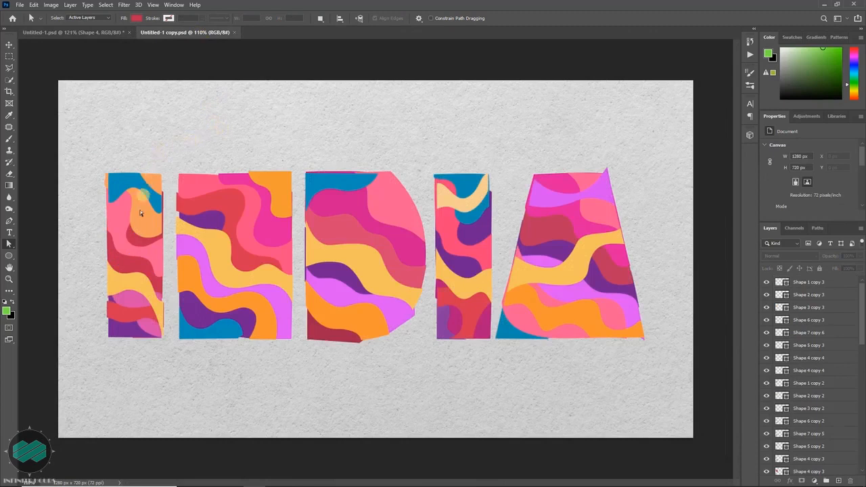
mouse_move(142, 222)
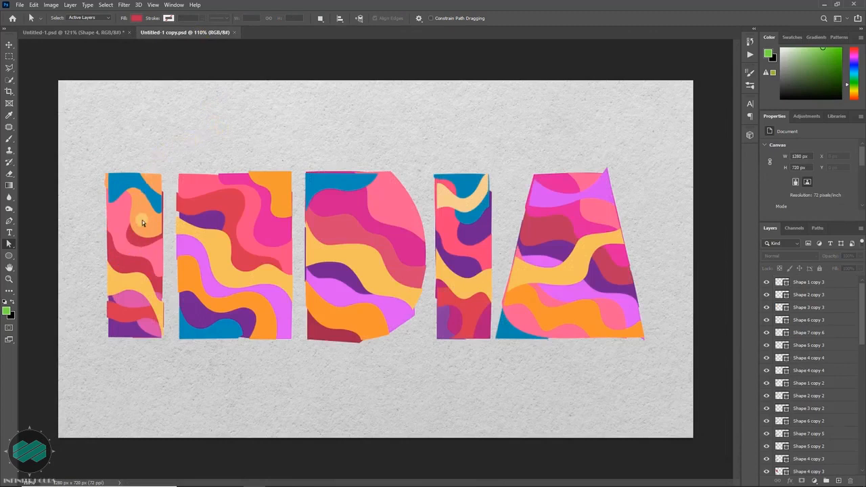
mouse_move(162, 251)
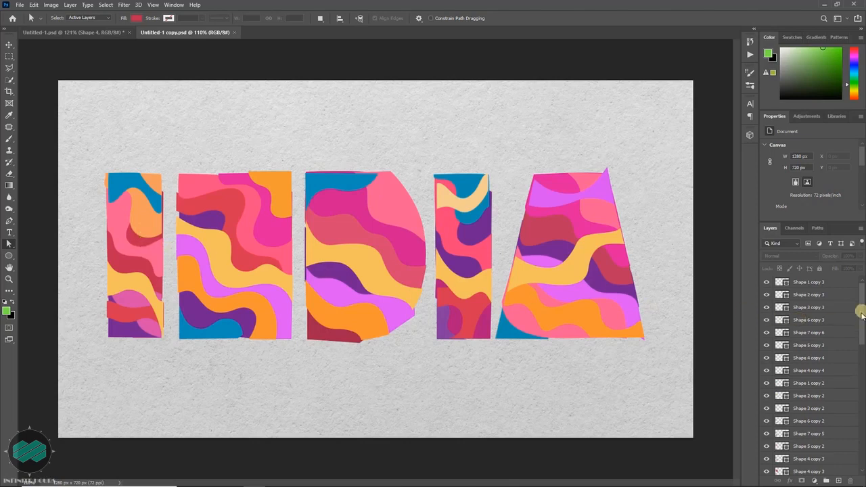
scroll(down, 3)
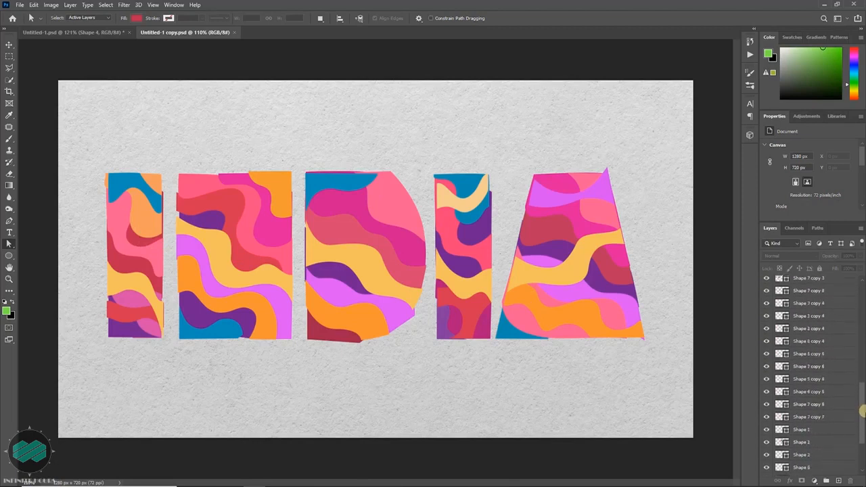
scroll(down, 3)
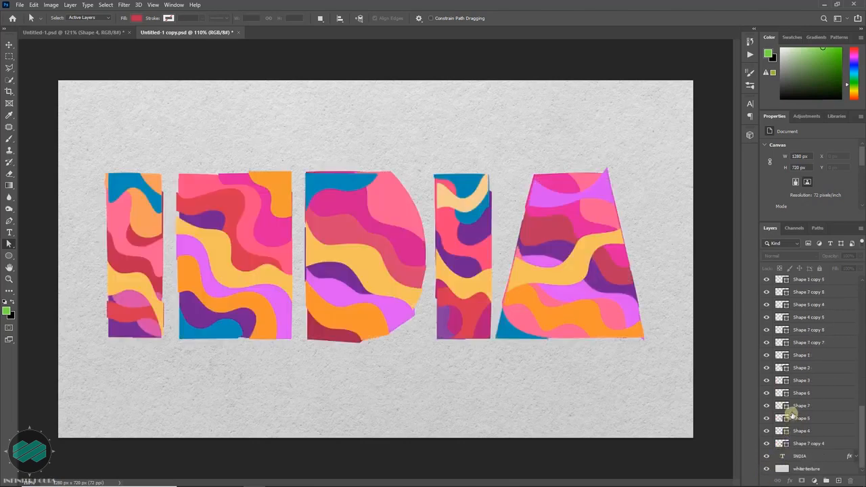
Select all wave shape layers into a group and load the INDIA outlines as a selection
click(810, 444)
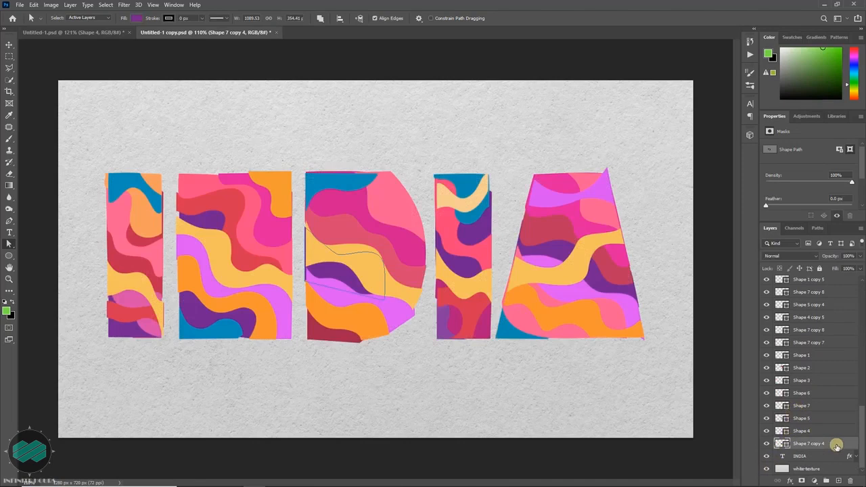
mouse_move(852, 440)
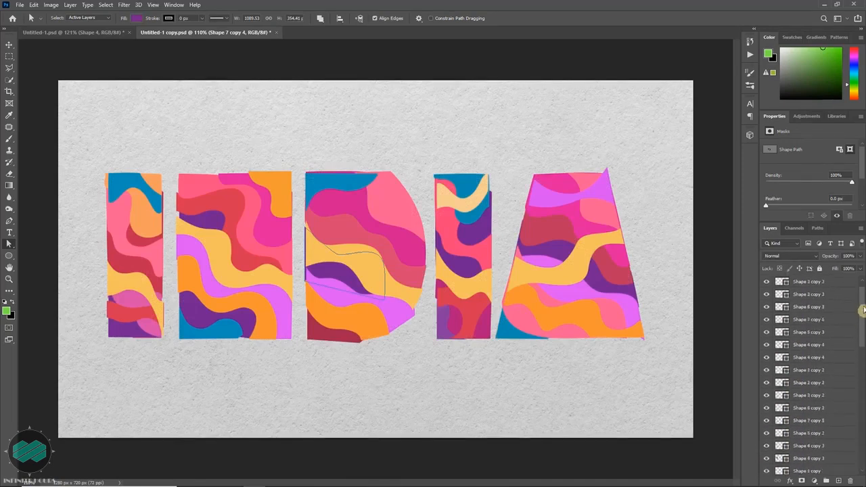
scroll(down, 3)
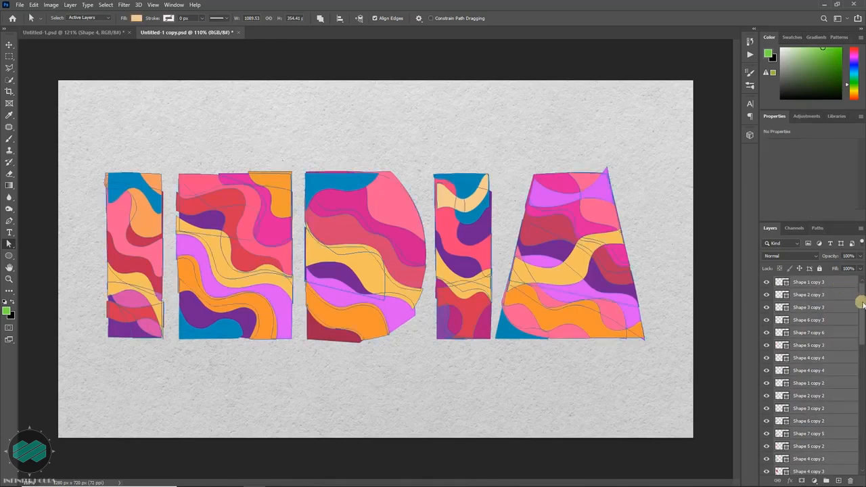
scroll(down, 3)
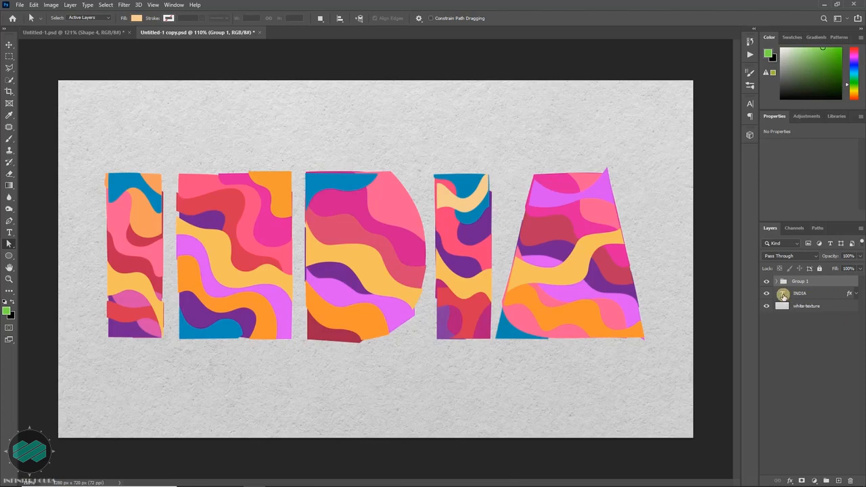
click(782, 292)
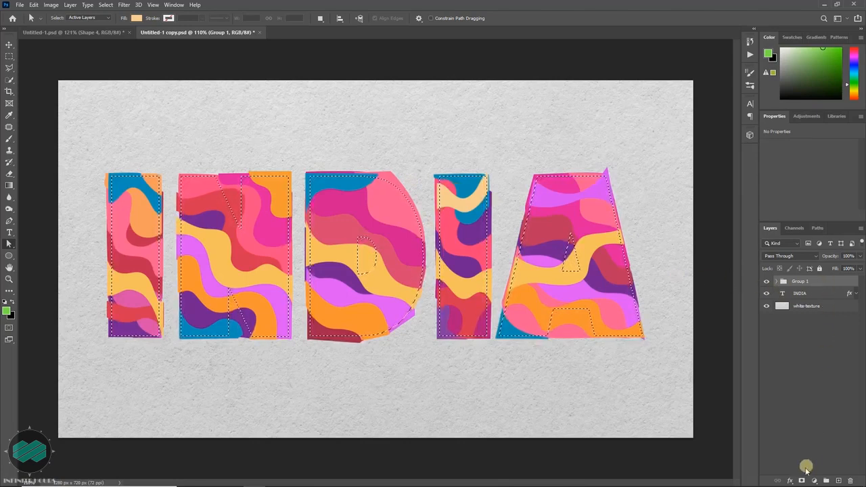
Add a layer mask so the wave group shows only inside the INDIA letters
click(815, 482)
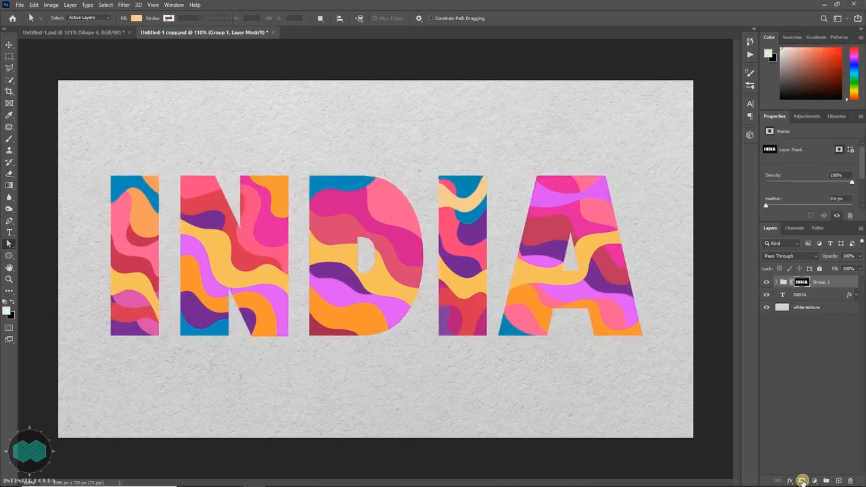
mouse_move(846, 333)
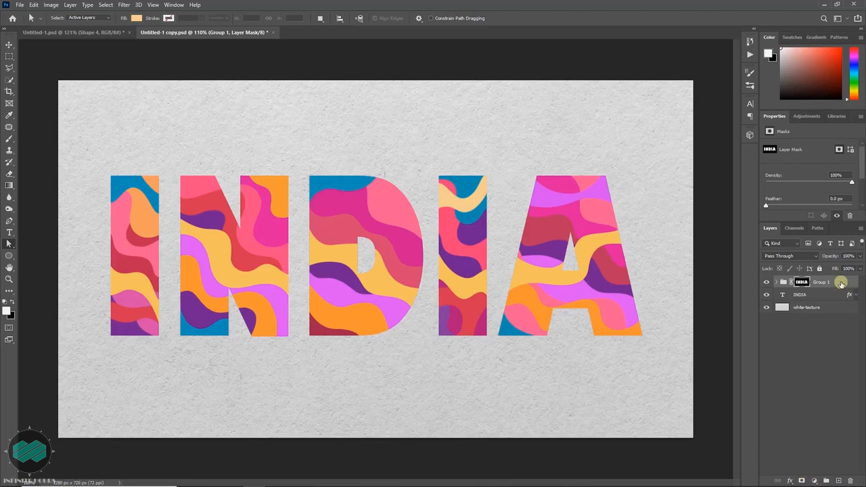
Add an Inner Shadow to Group 1 with an increased size so the letters look recessed
click(820, 282)
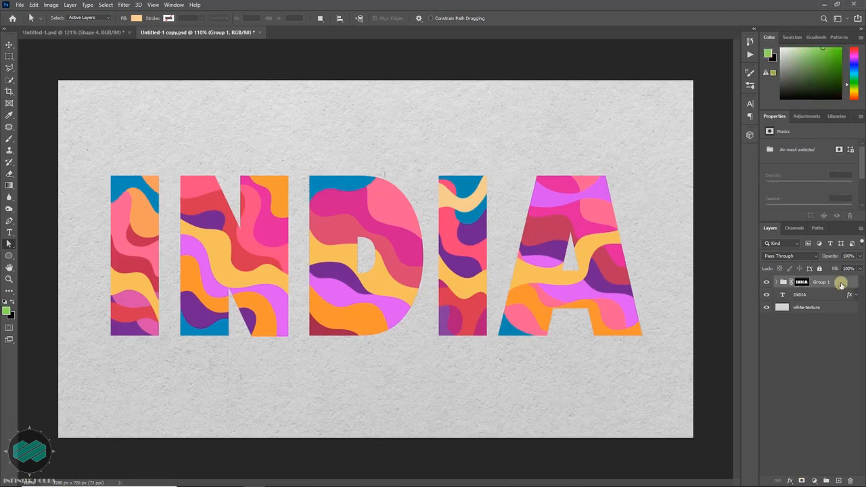
double_click(820, 283)
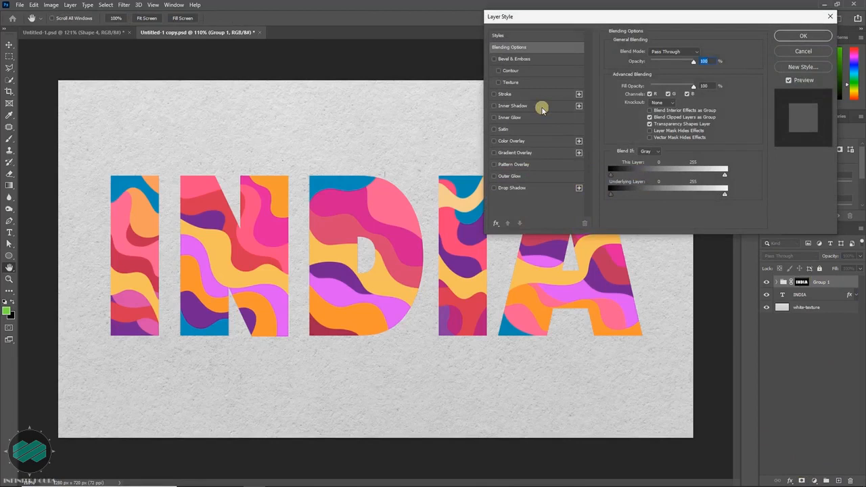
click(496, 106)
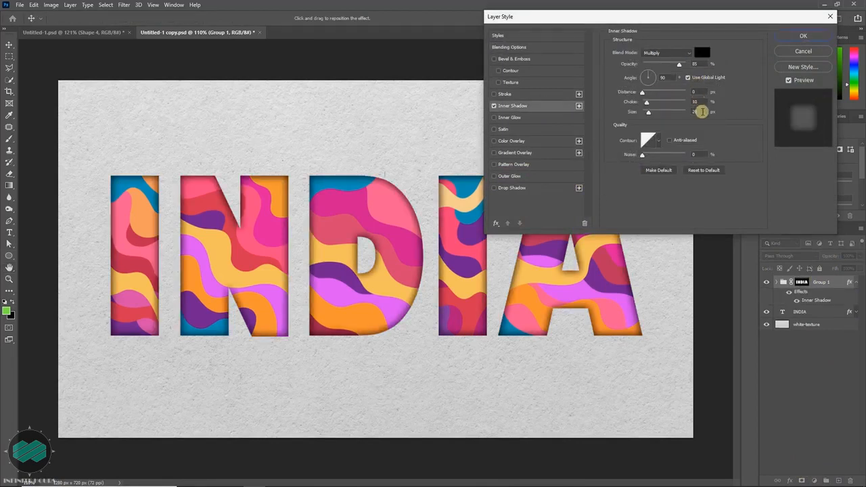
drag(701, 111, 709, 102)
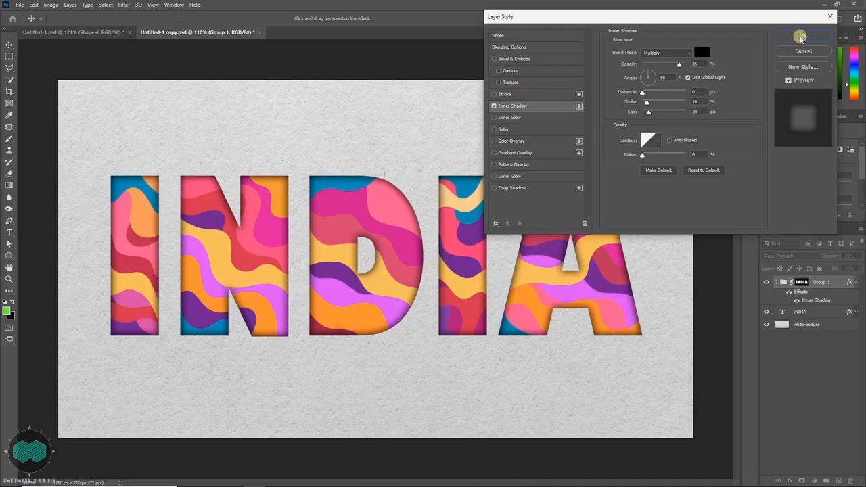
click(803, 36)
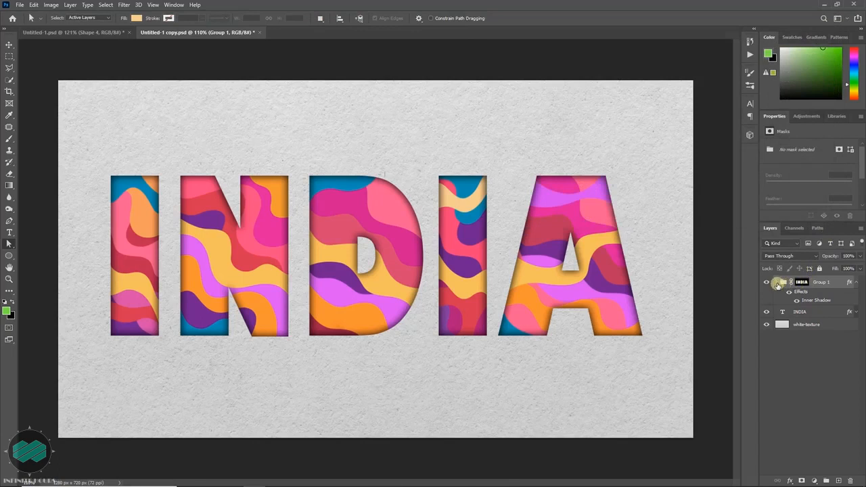
Give the top wave shape in Group 1 a Drop Shadow with adjusted distance, spread and size
click(782, 283)
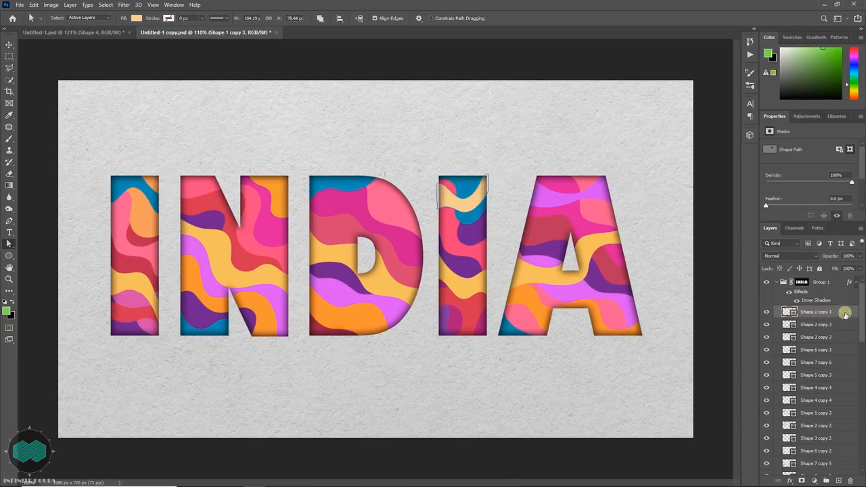
double_click(815, 312)
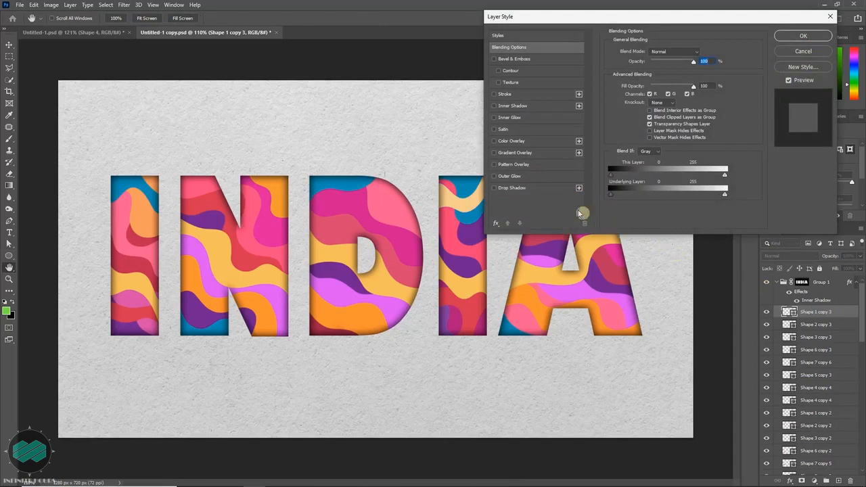
click(511, 187)
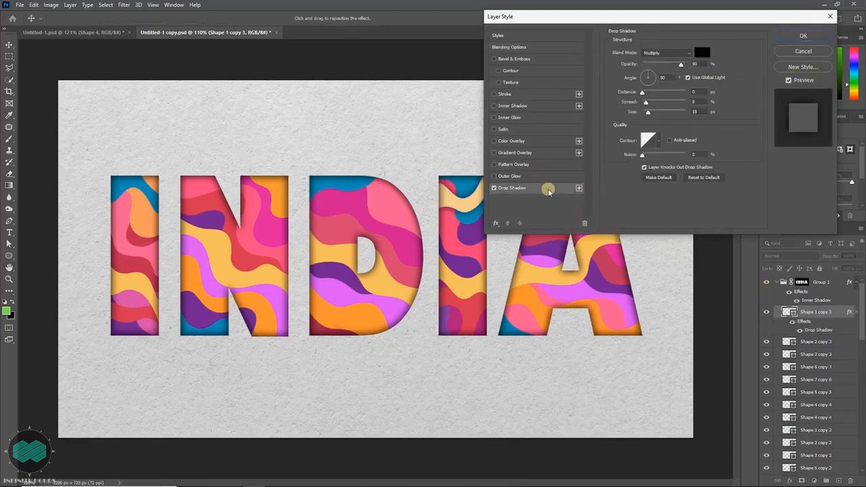
drag(657, 16, 665, 16)
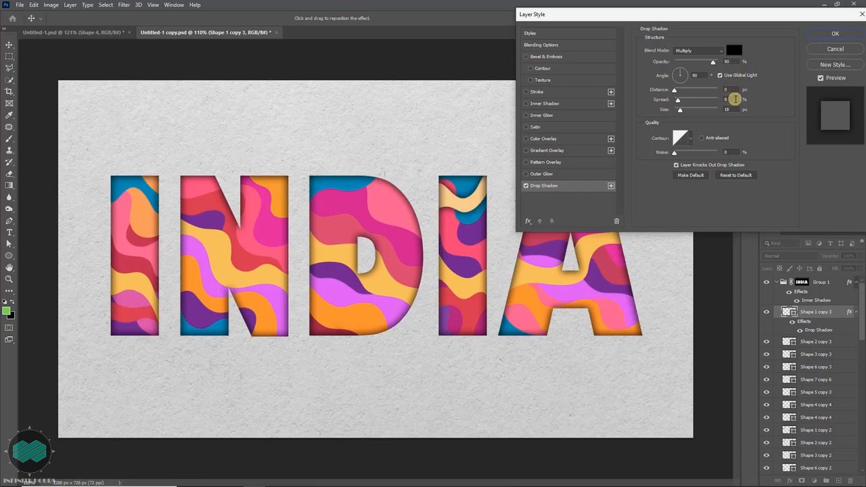
mouse_move(734, 108)
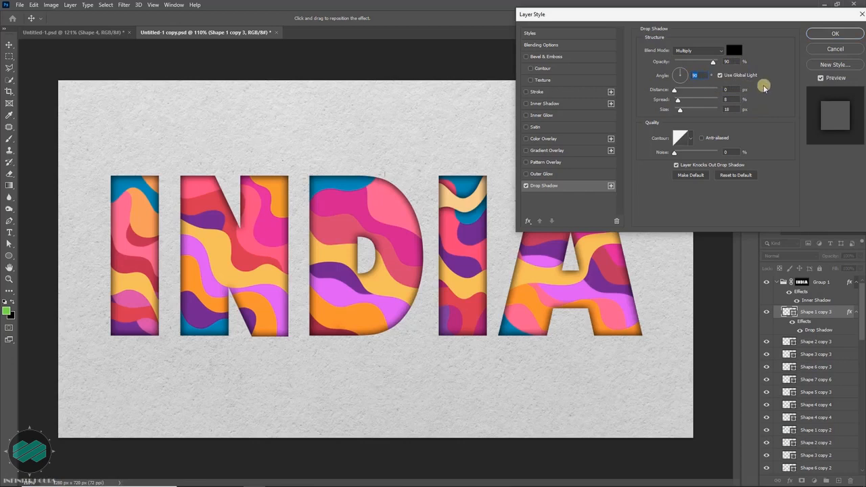
mouse_move(749, 76)
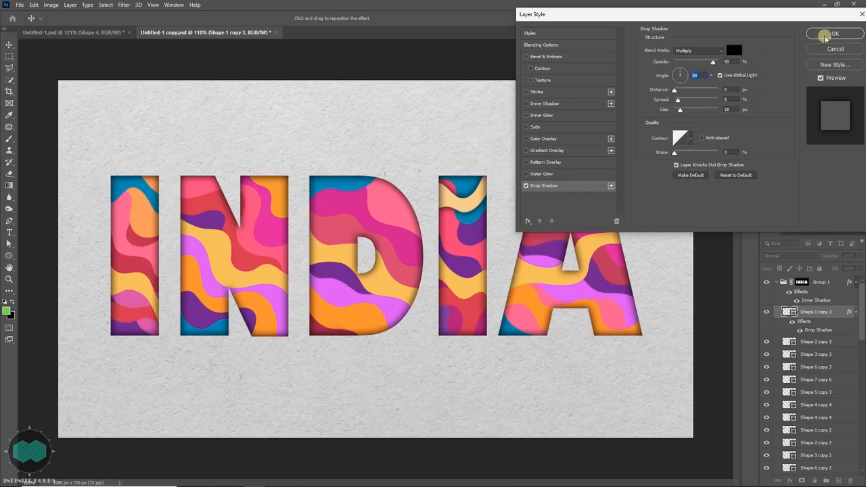
click(835, 33)
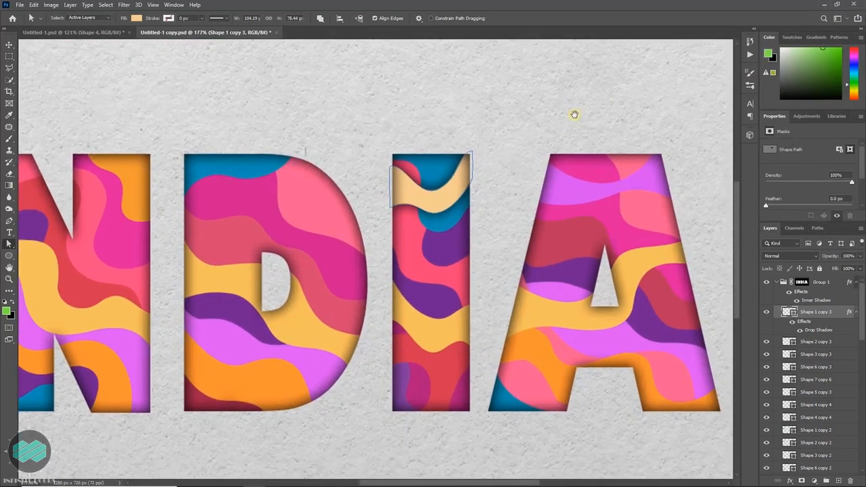
mouse_move(701, 306)
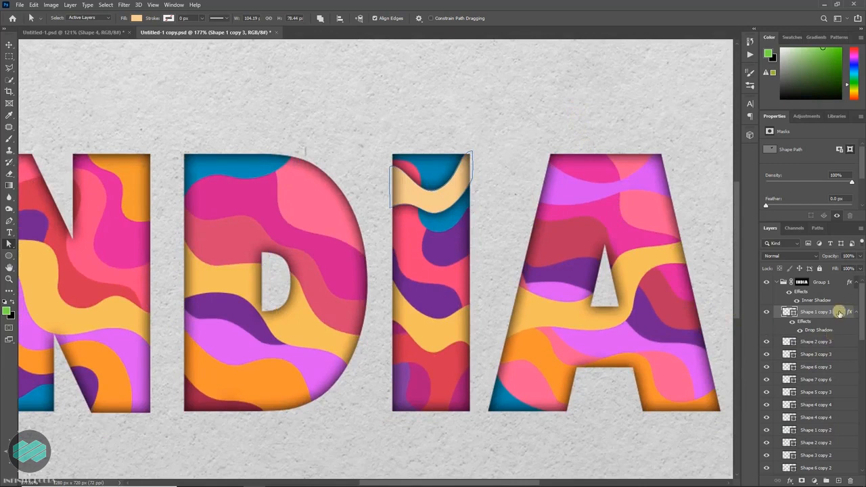
Copy the top wave shape's layer style and paste it onto the next wave shape layer
right_click(815, 312)
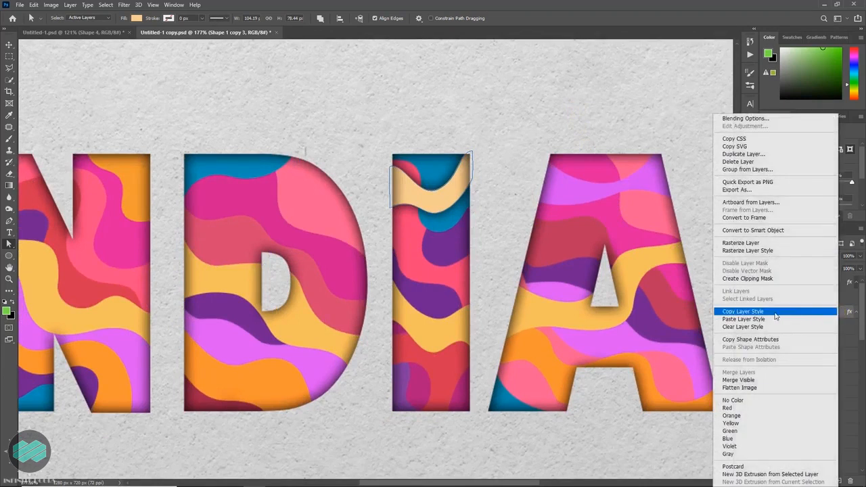
mouse_move(790, 314)
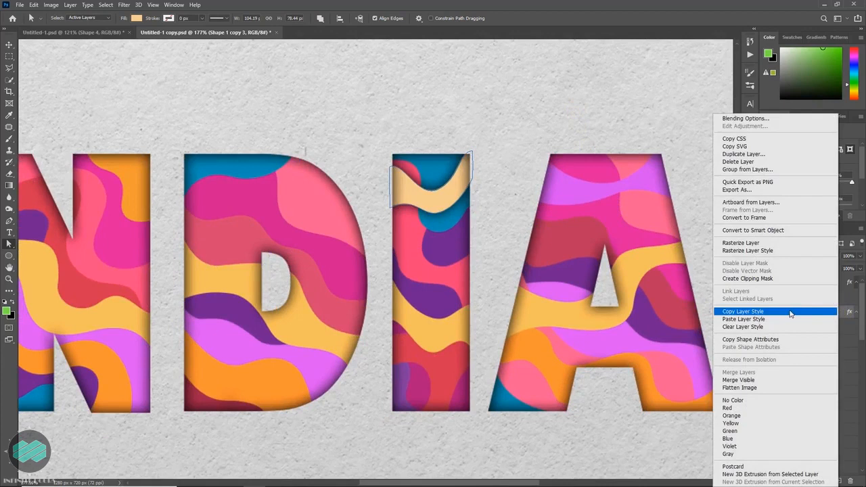
click(742, 312)
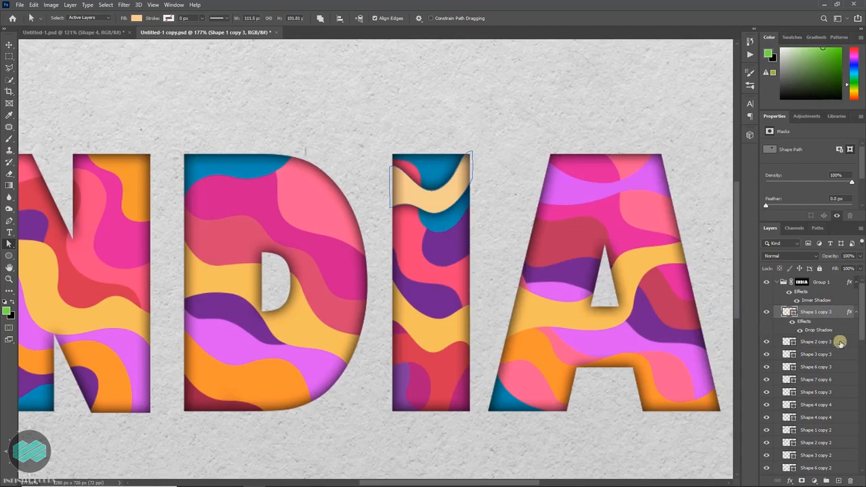
click(815, 341)
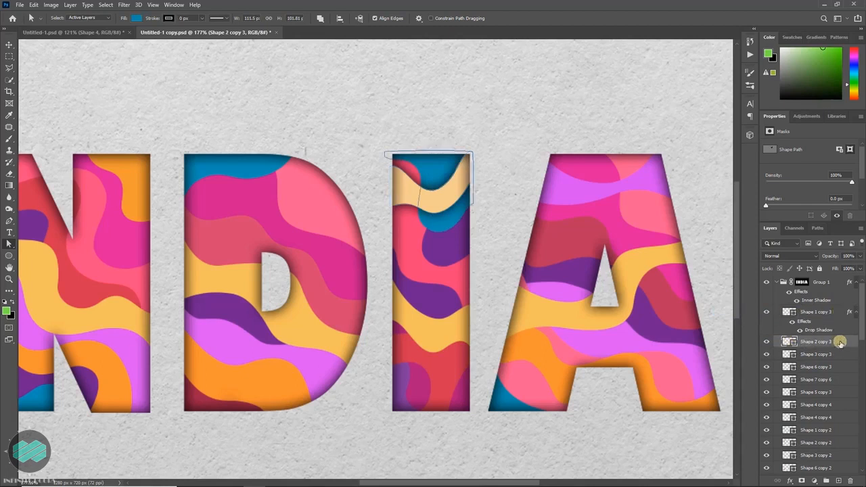
right_click(815, 341)
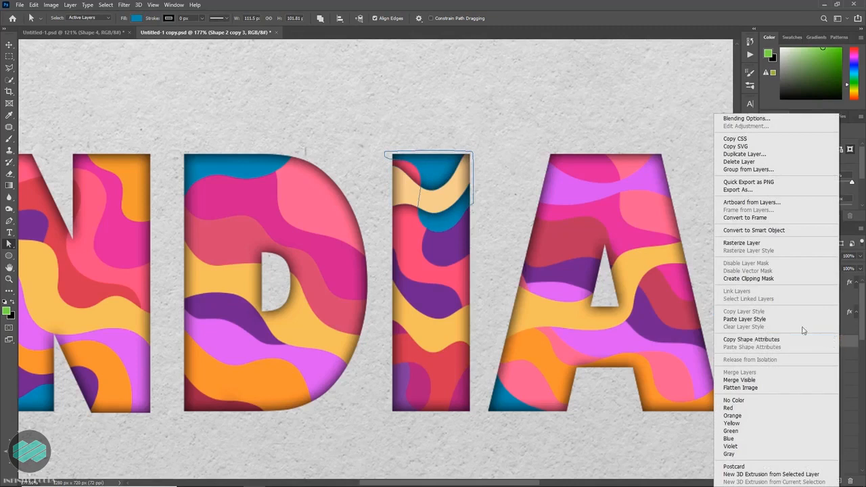
mouse_move(783, 319)
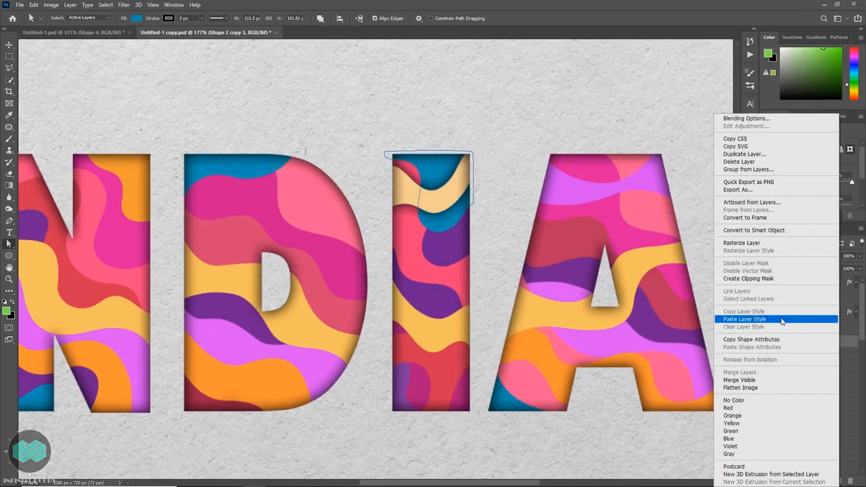
click(744, 319)
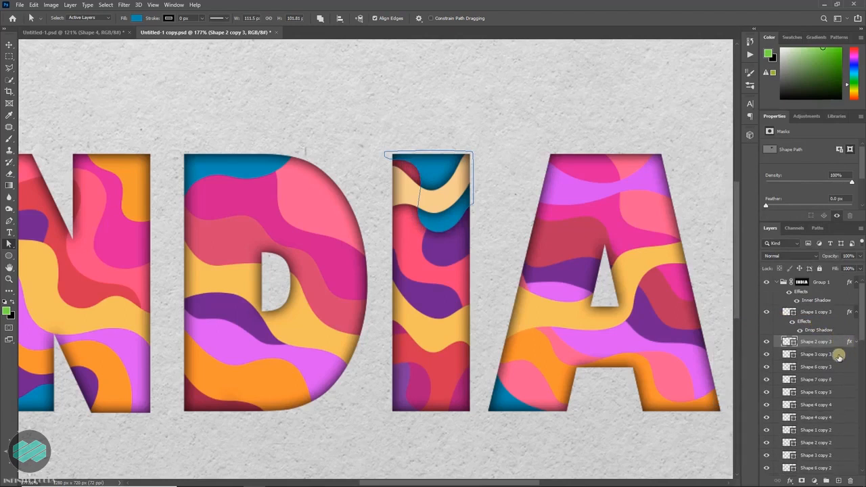
Select the remaining wave shape layers and paste the copied drop shadow onto them
click(814, 392)
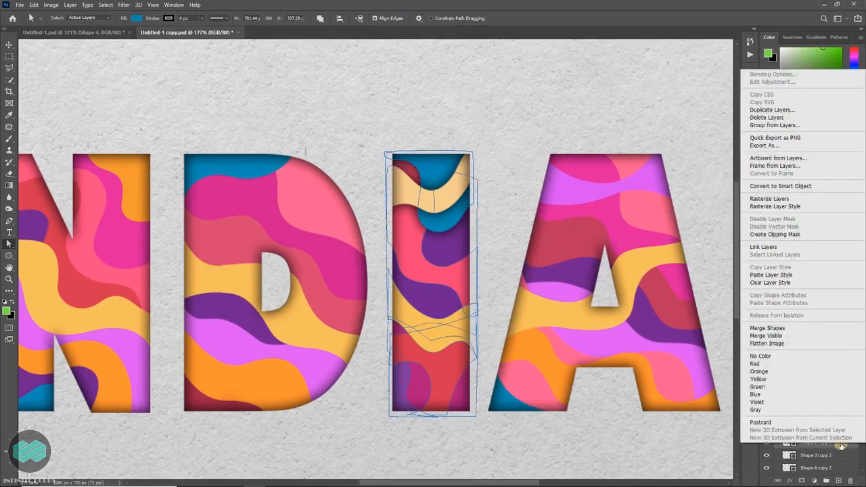
mouse_move(772, 274)
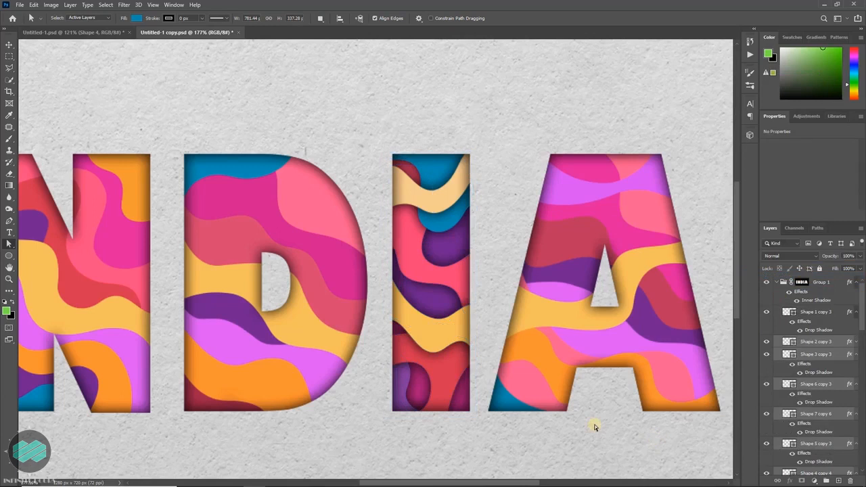
mouse_move(864, 318)
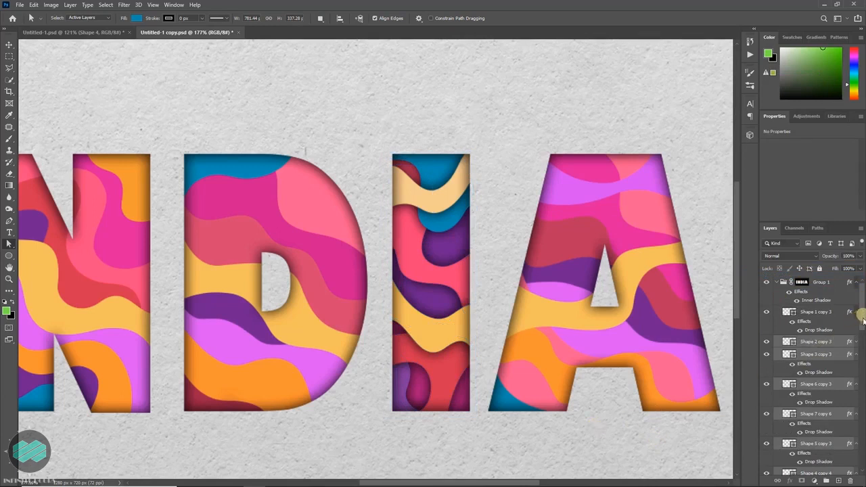
scroll(down, 3)
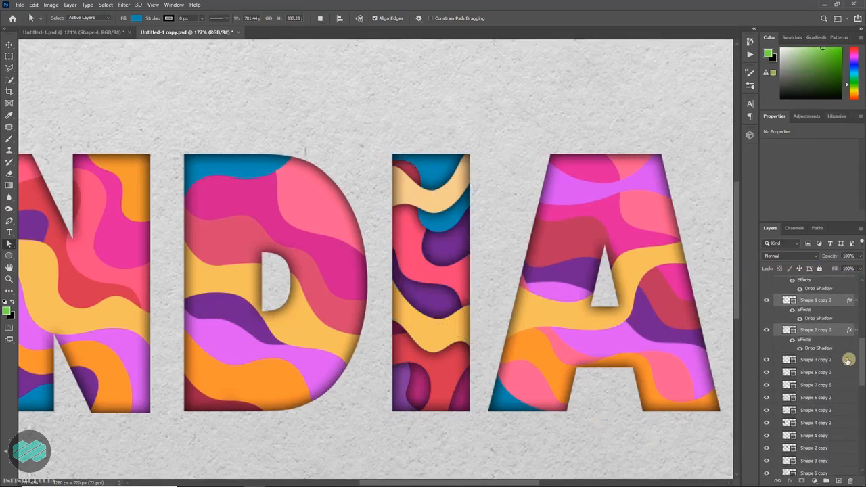